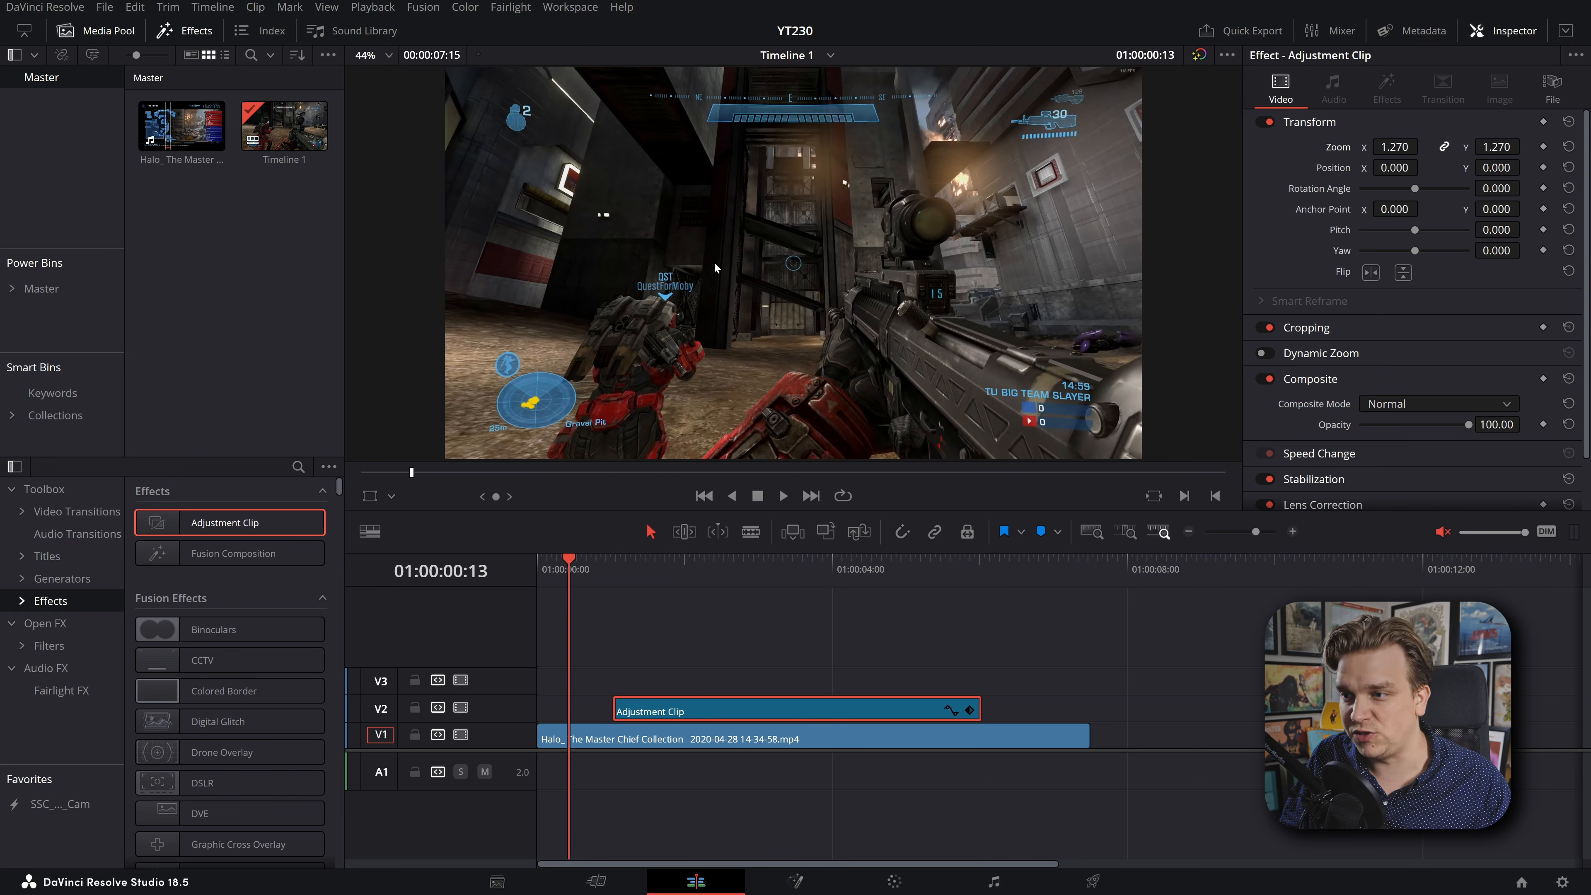
# - Layer the drone and DSLR camera overlays onto the adjustment clip, reset its zoom to 1.0 and play back
pyautogui.click(782, 496)
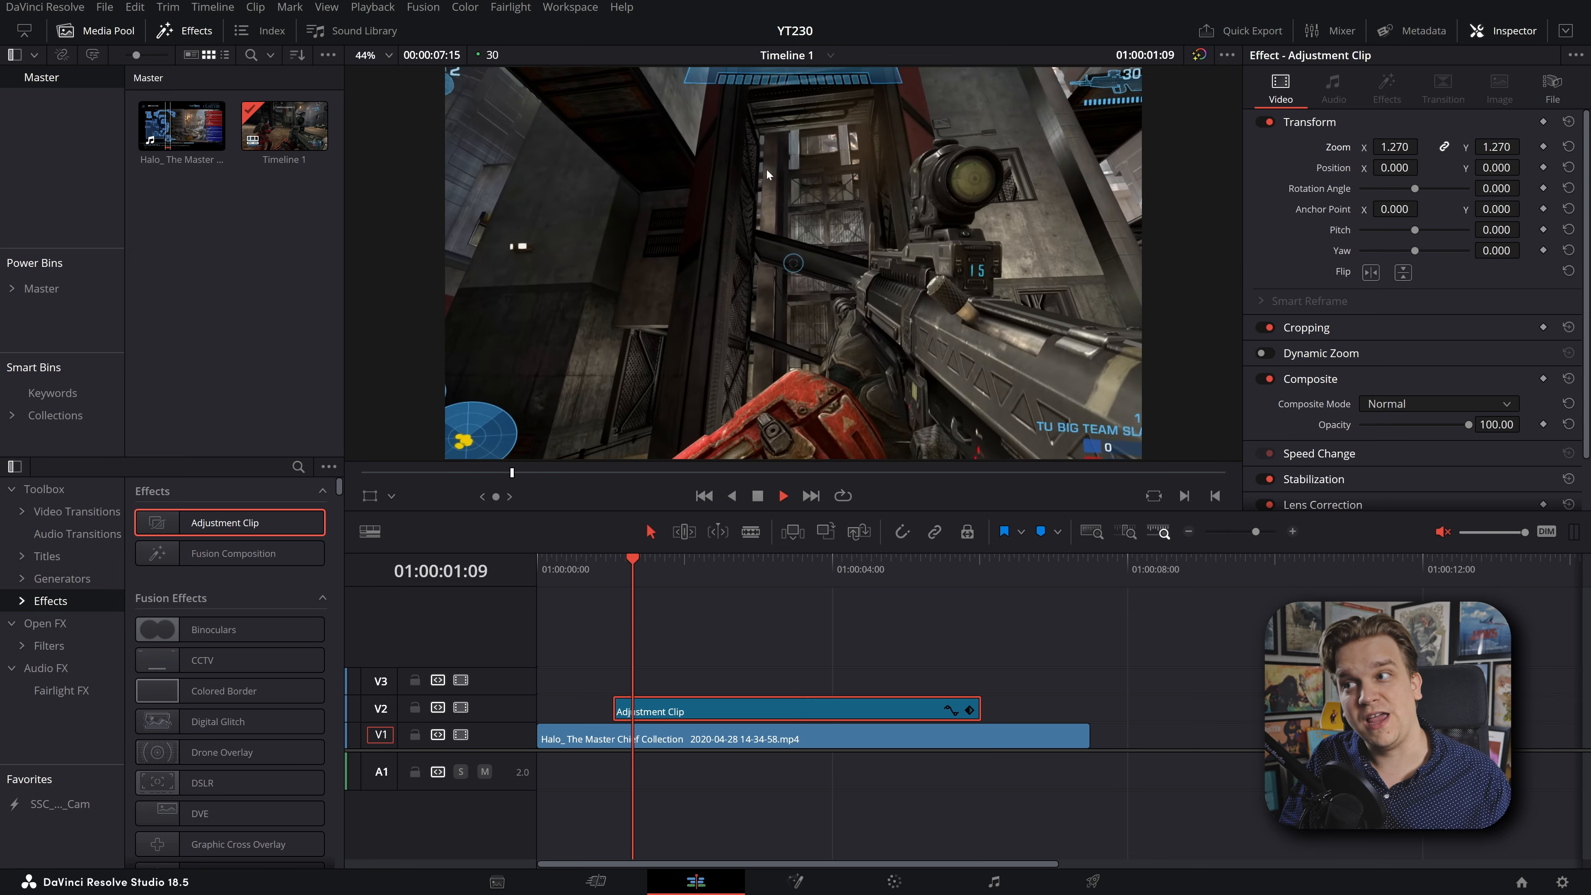
pyautogui.click(1025, 556)
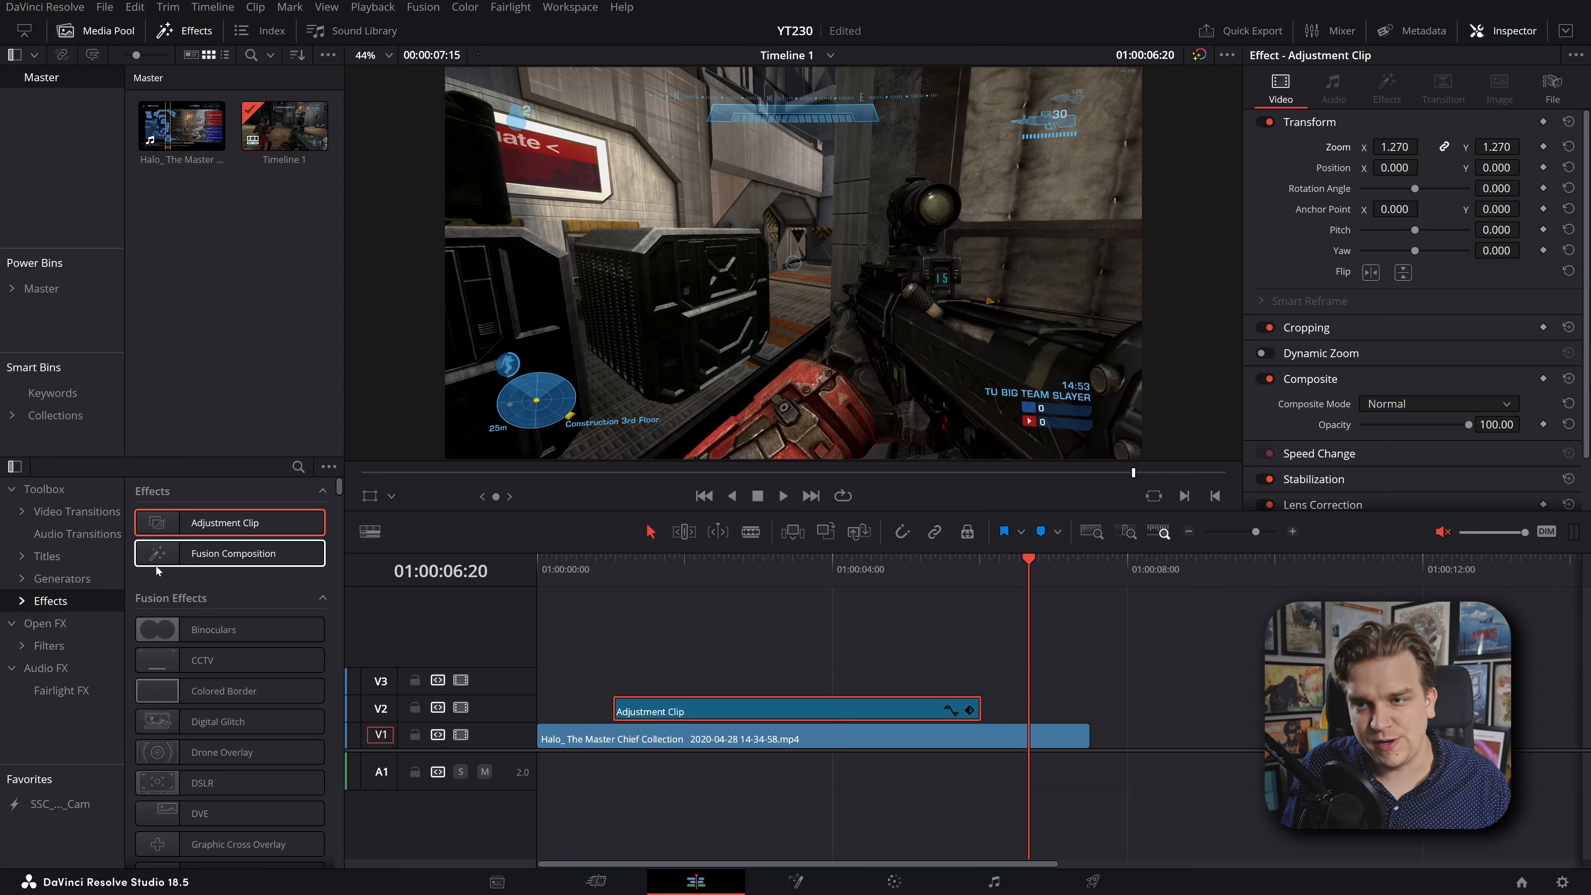
pyautogui.click(749, 569)
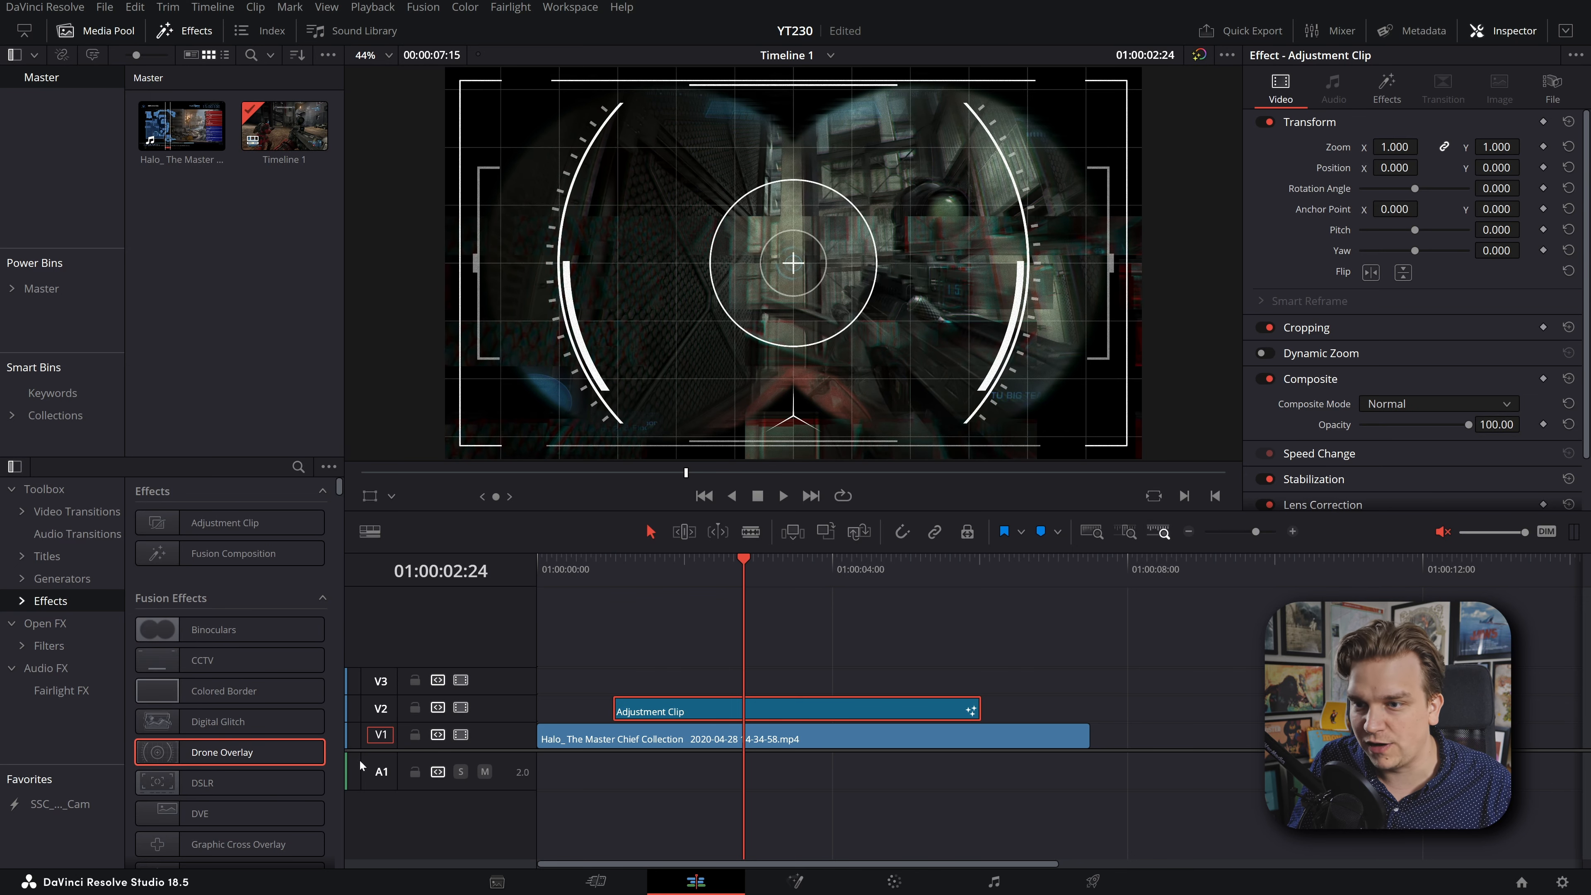
pyautogui.click(229, 782)
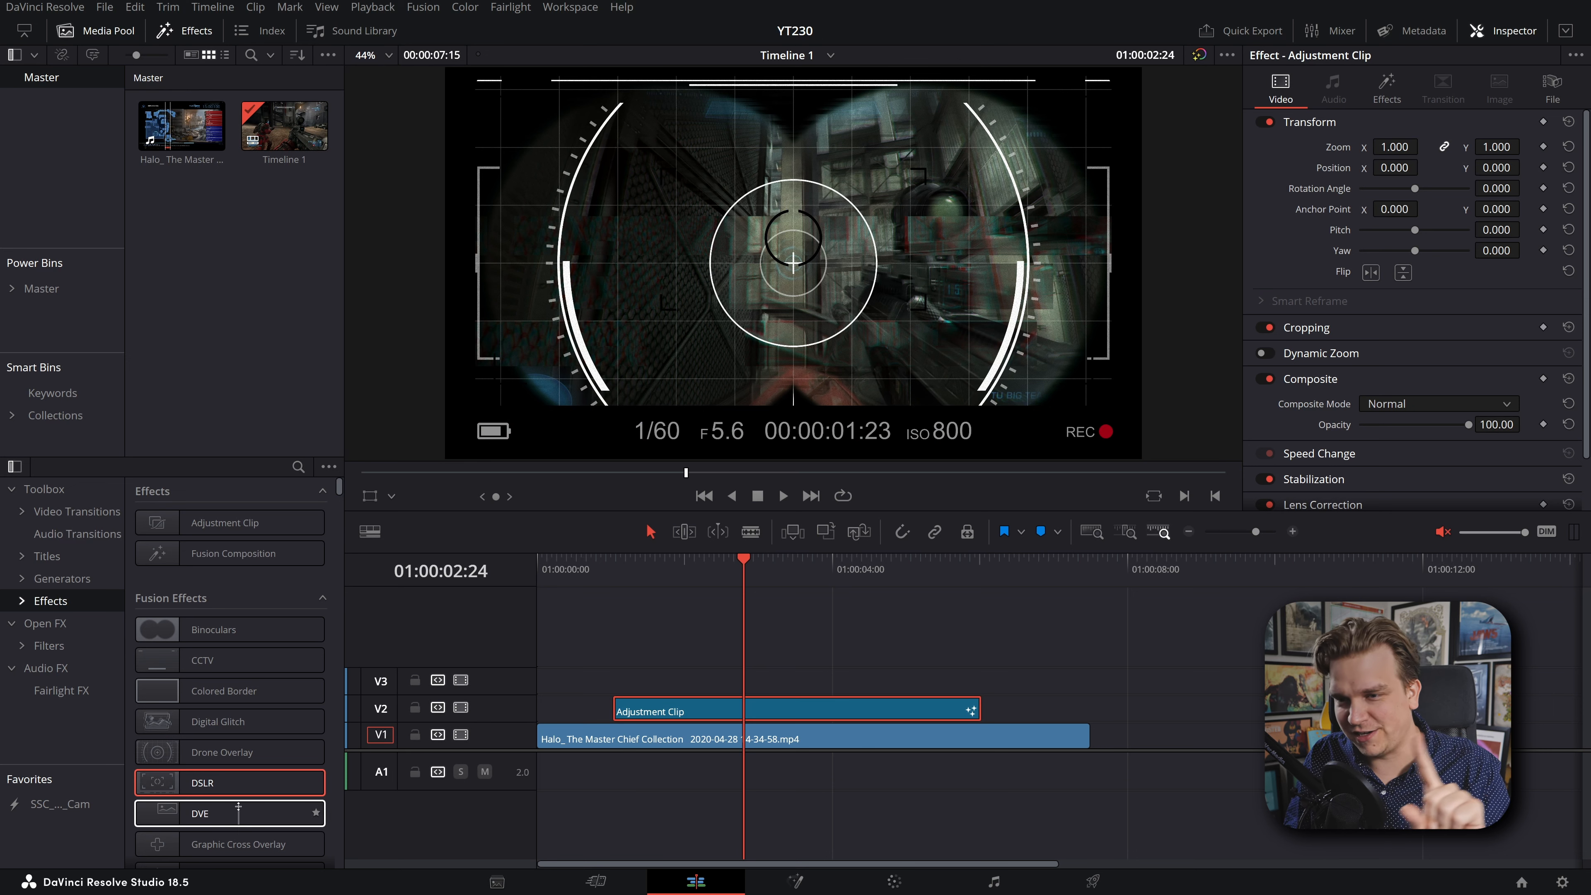
pyautogui.click(660, 559)
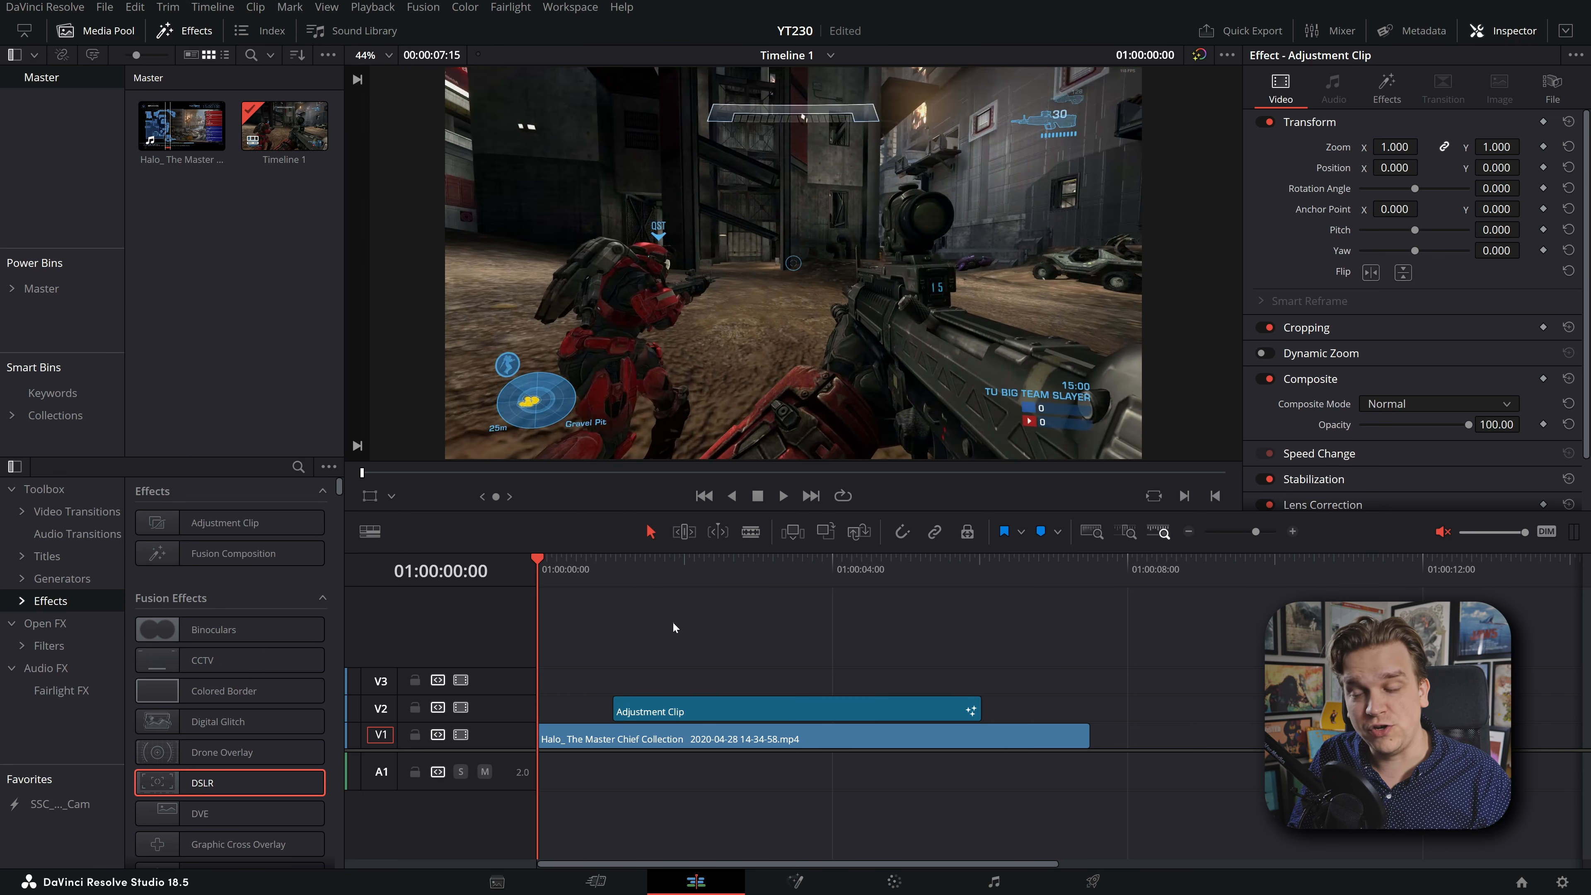
pyautogui.click(781, 496)
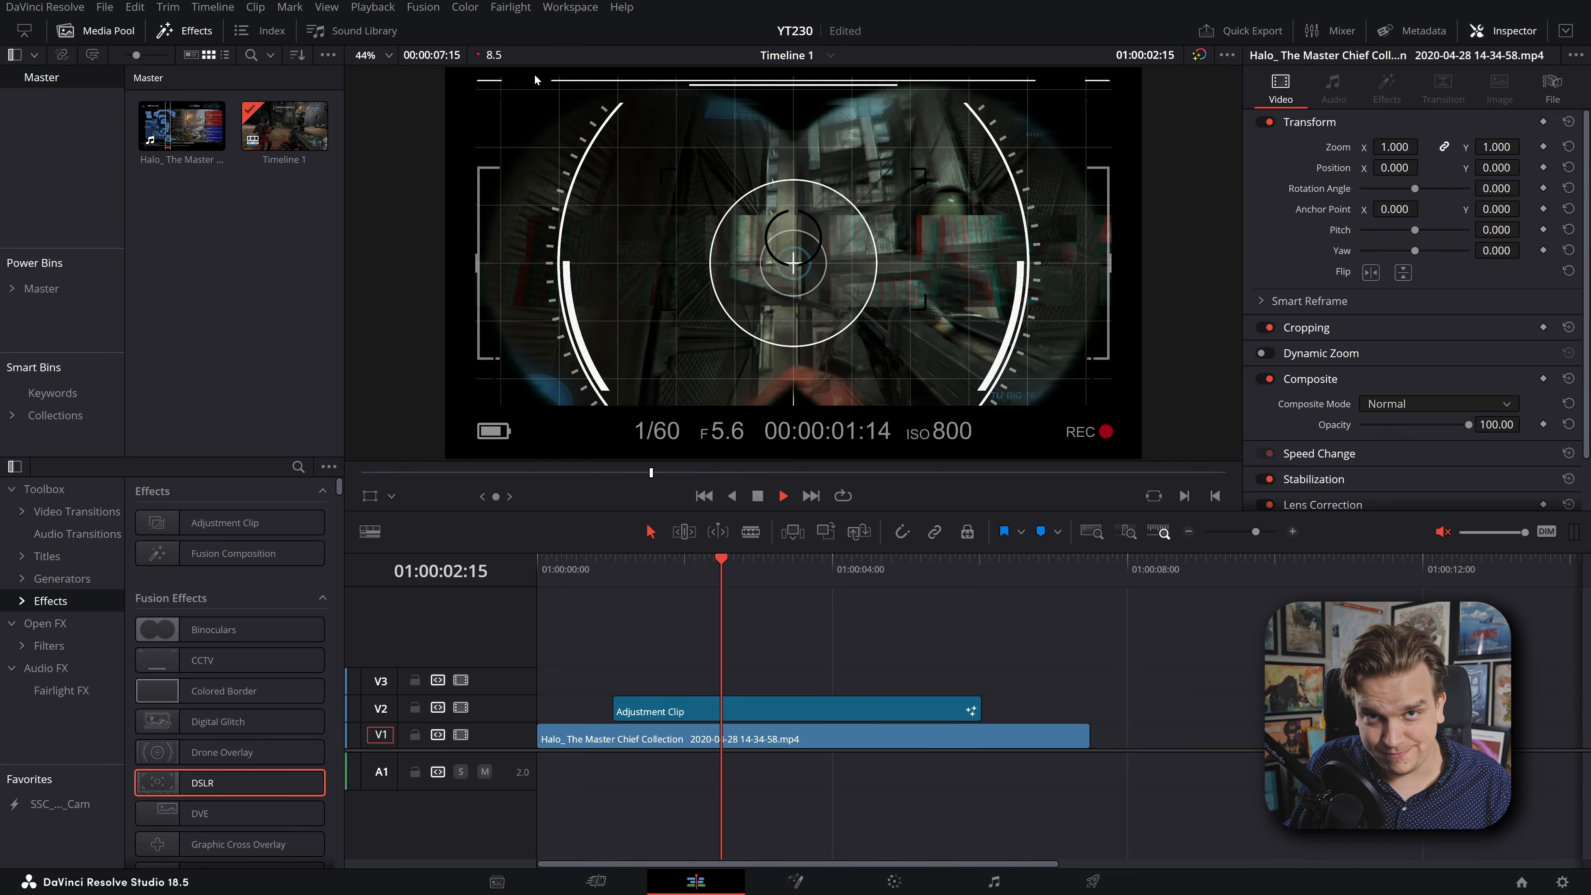
# - Split off a short opening piece of the gameplay and give it its own drone viewfinder overlay
pyautogui.click(715, 710)
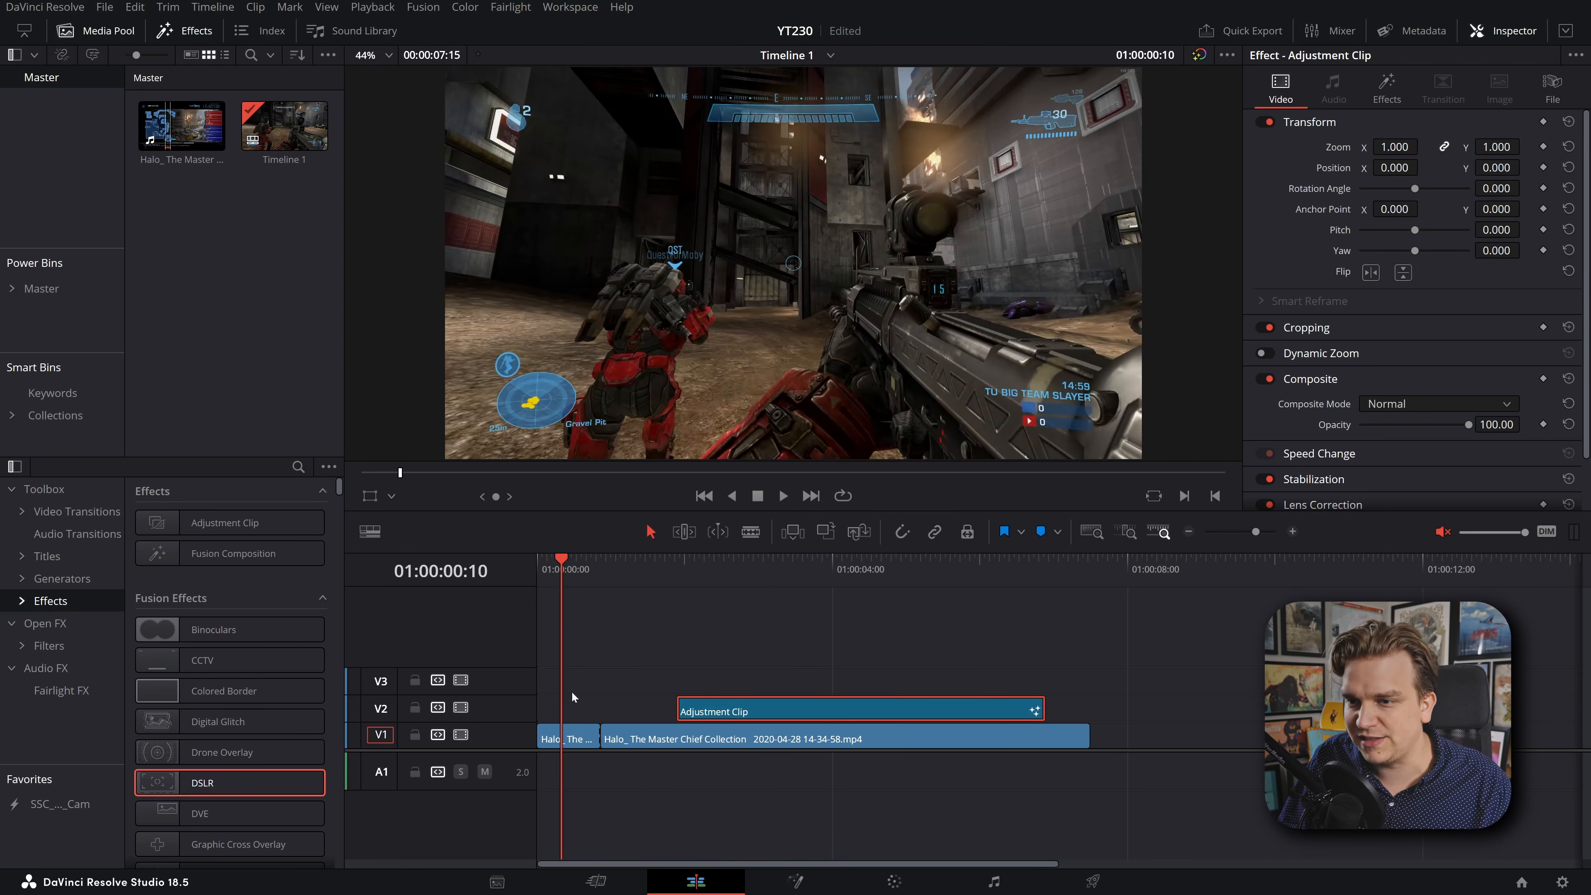
pyautogui.click(214, 629)
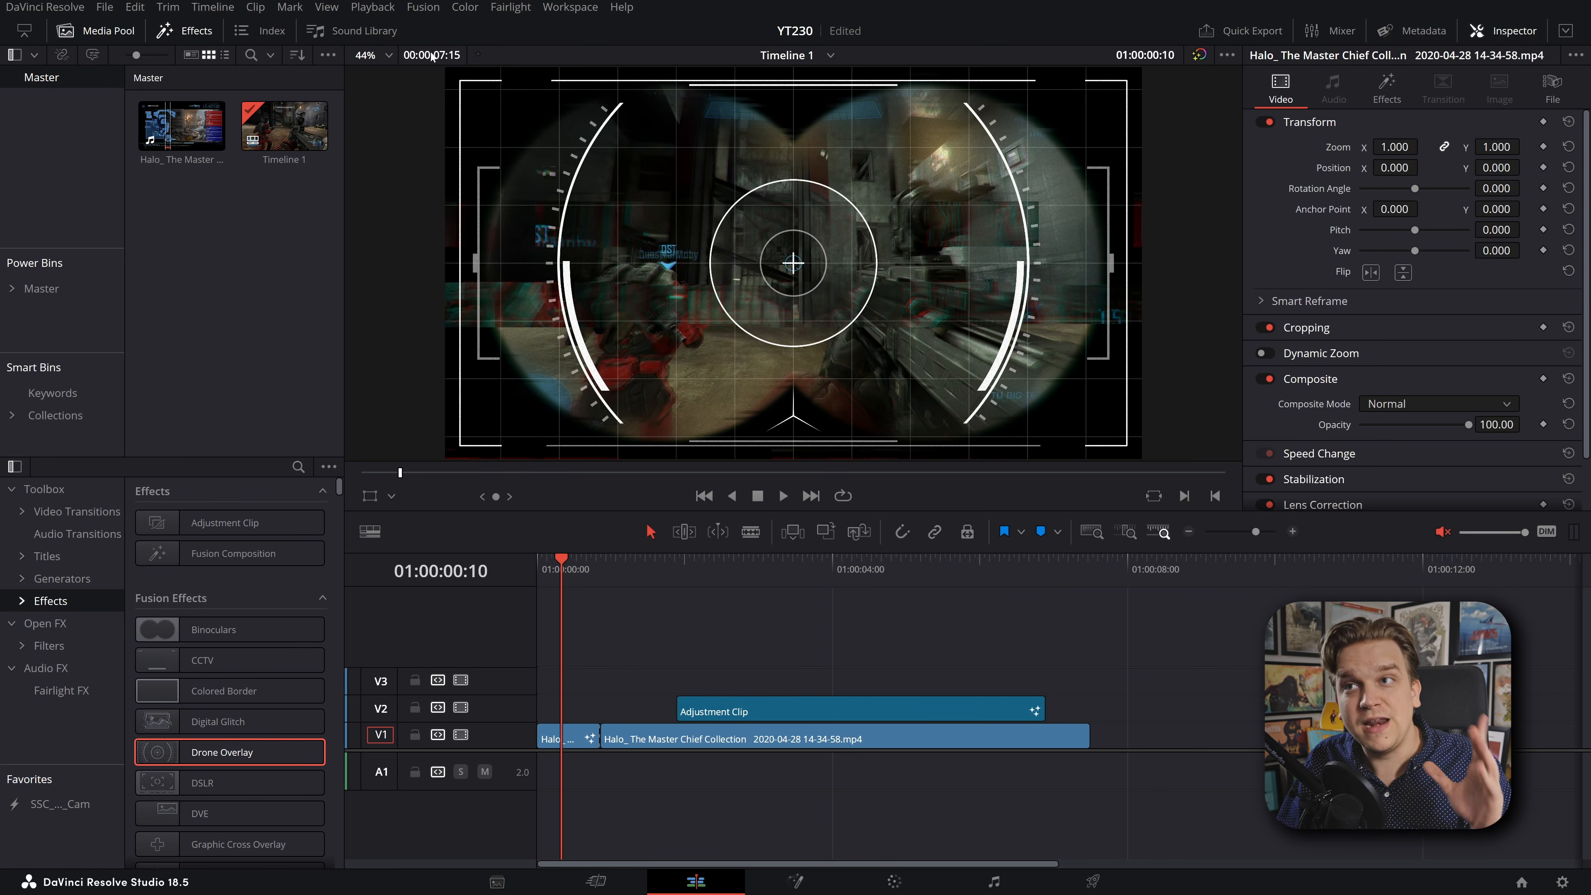
pyautogui.click(372, 8)
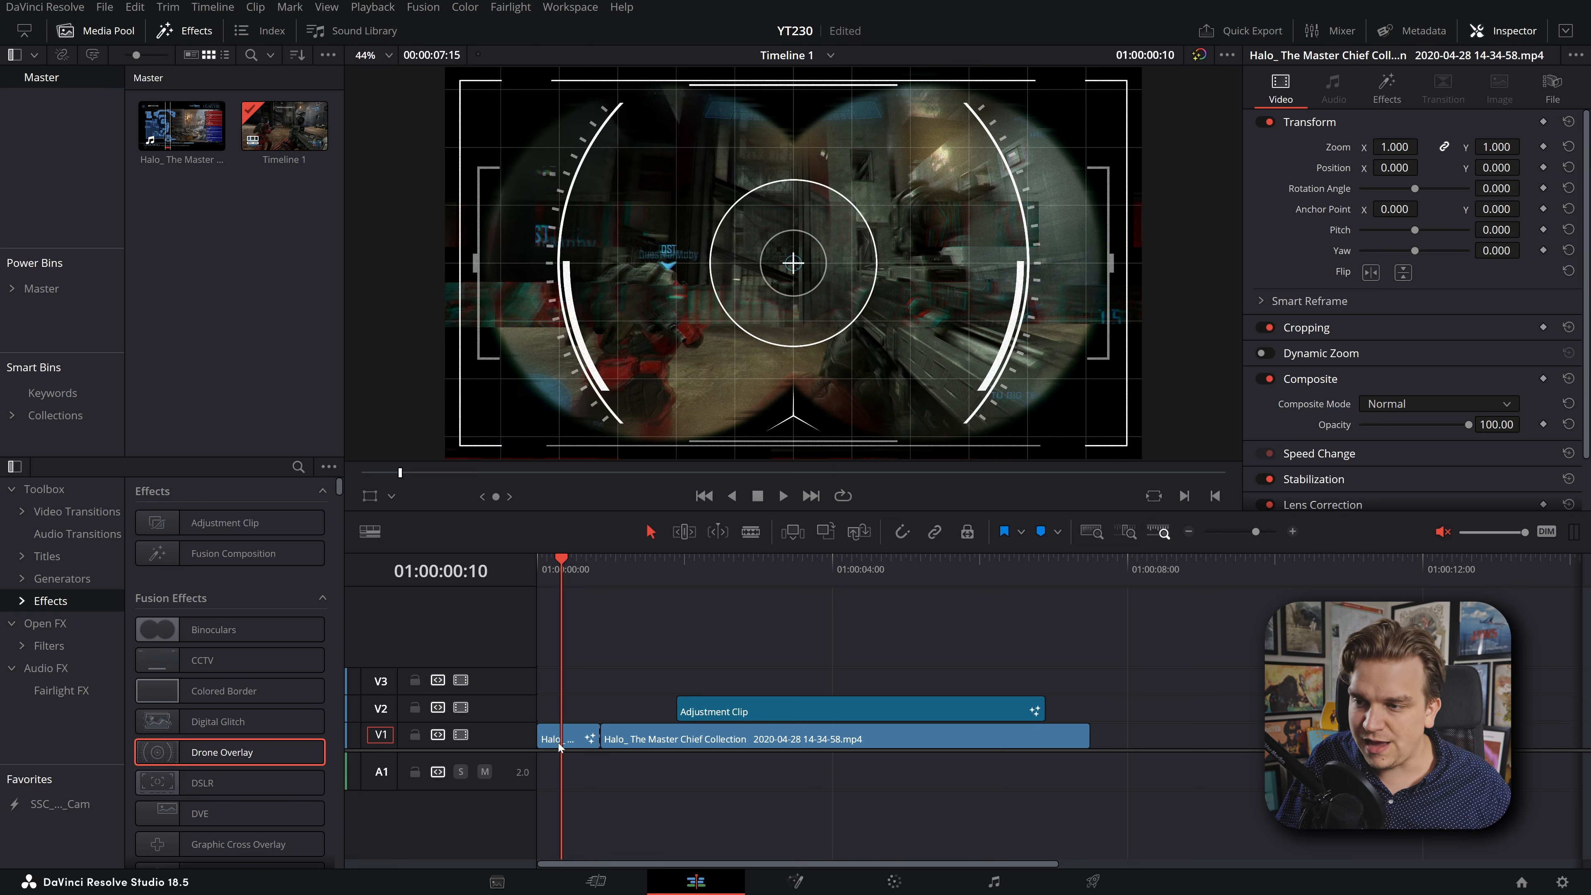
# - Enable Render Cache Fusion Effect Filter through Drone Overlay on the short opening clip and play
pyautogui.rightClick(557, 738)
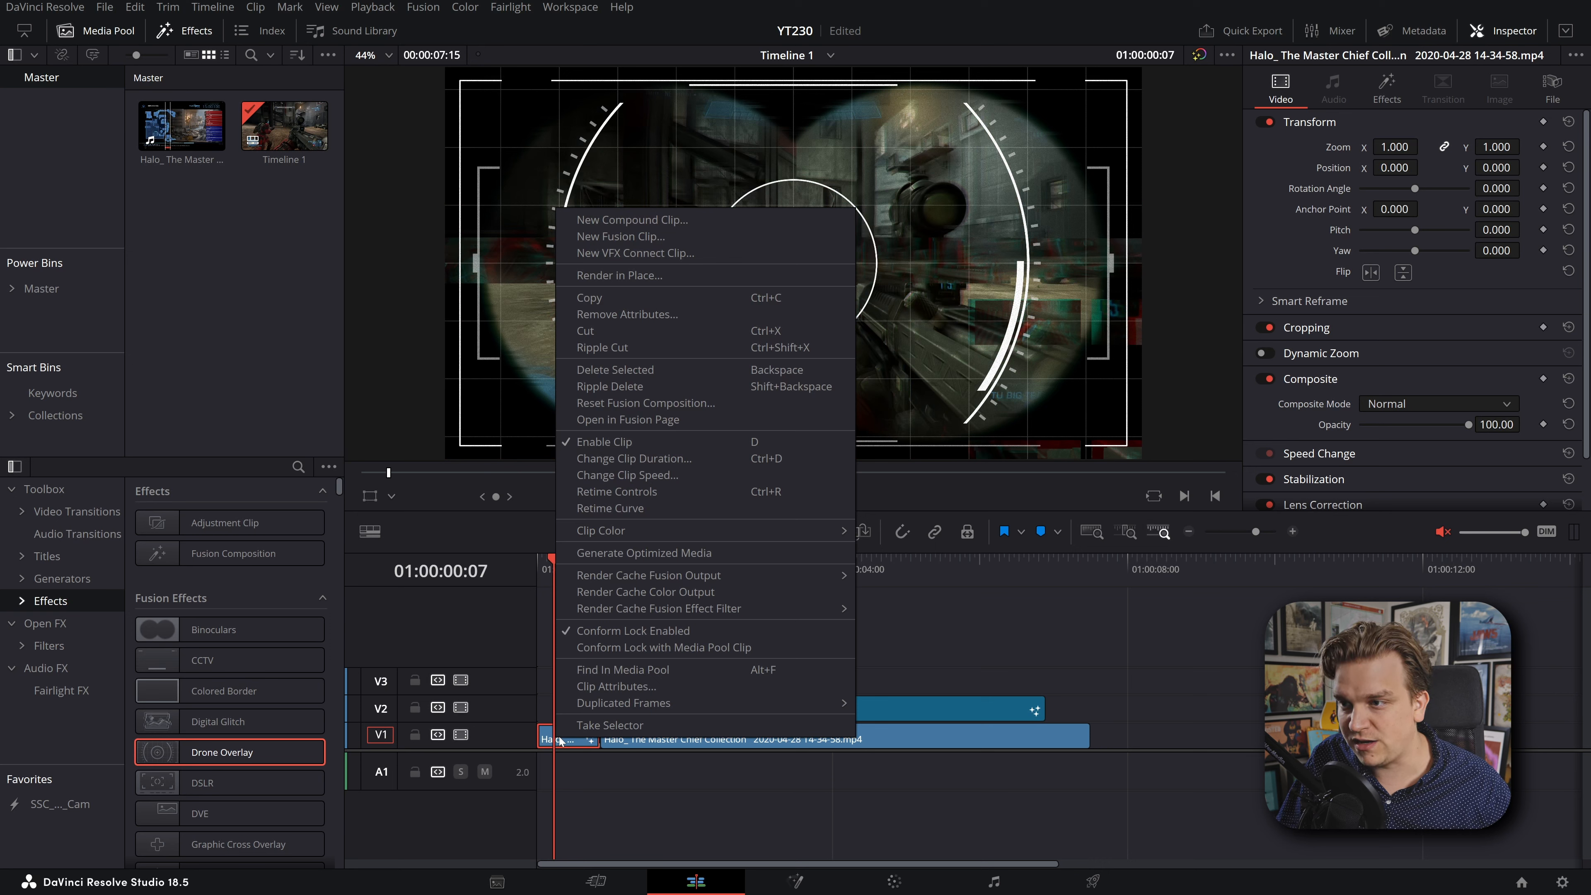
pyautogui.moveTo(658, 608)
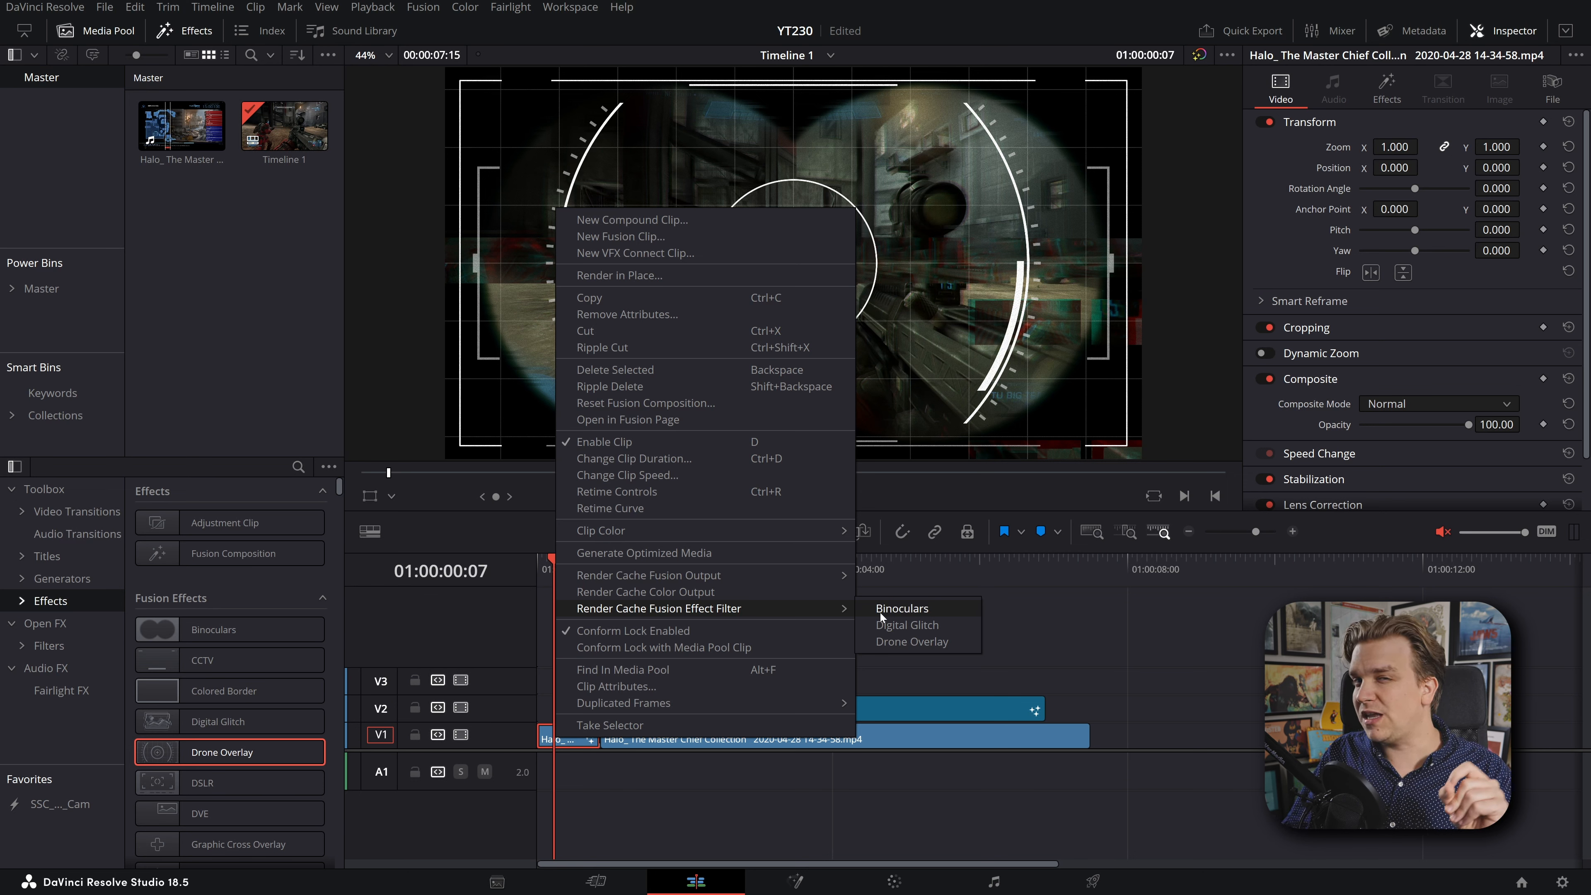
pyautogui.moveTo(912, 642)
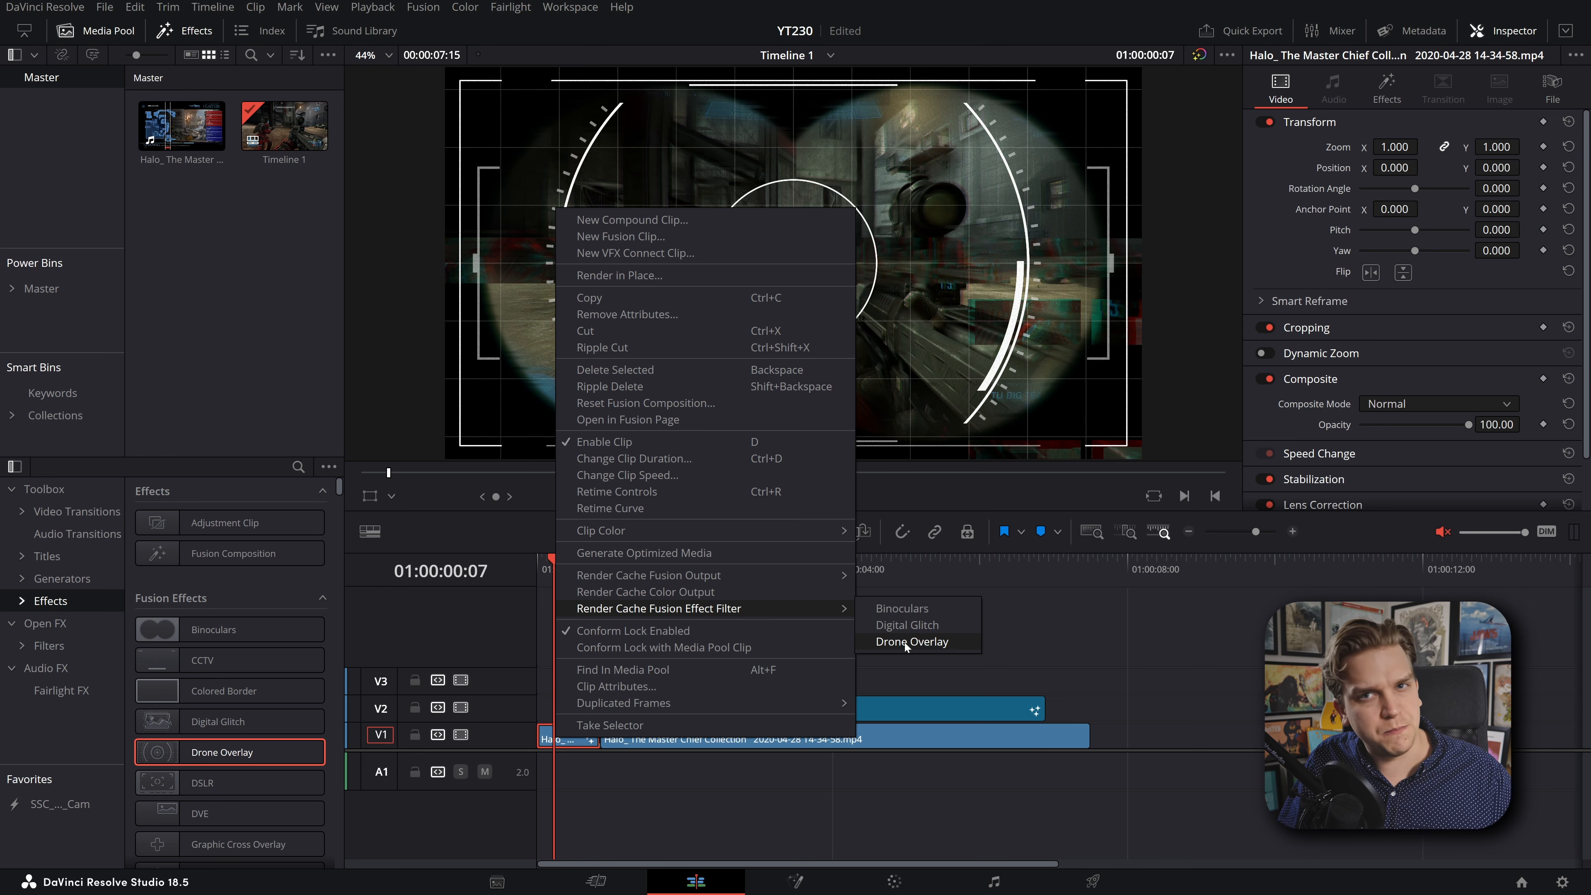
pyautogui.click(913, 641)
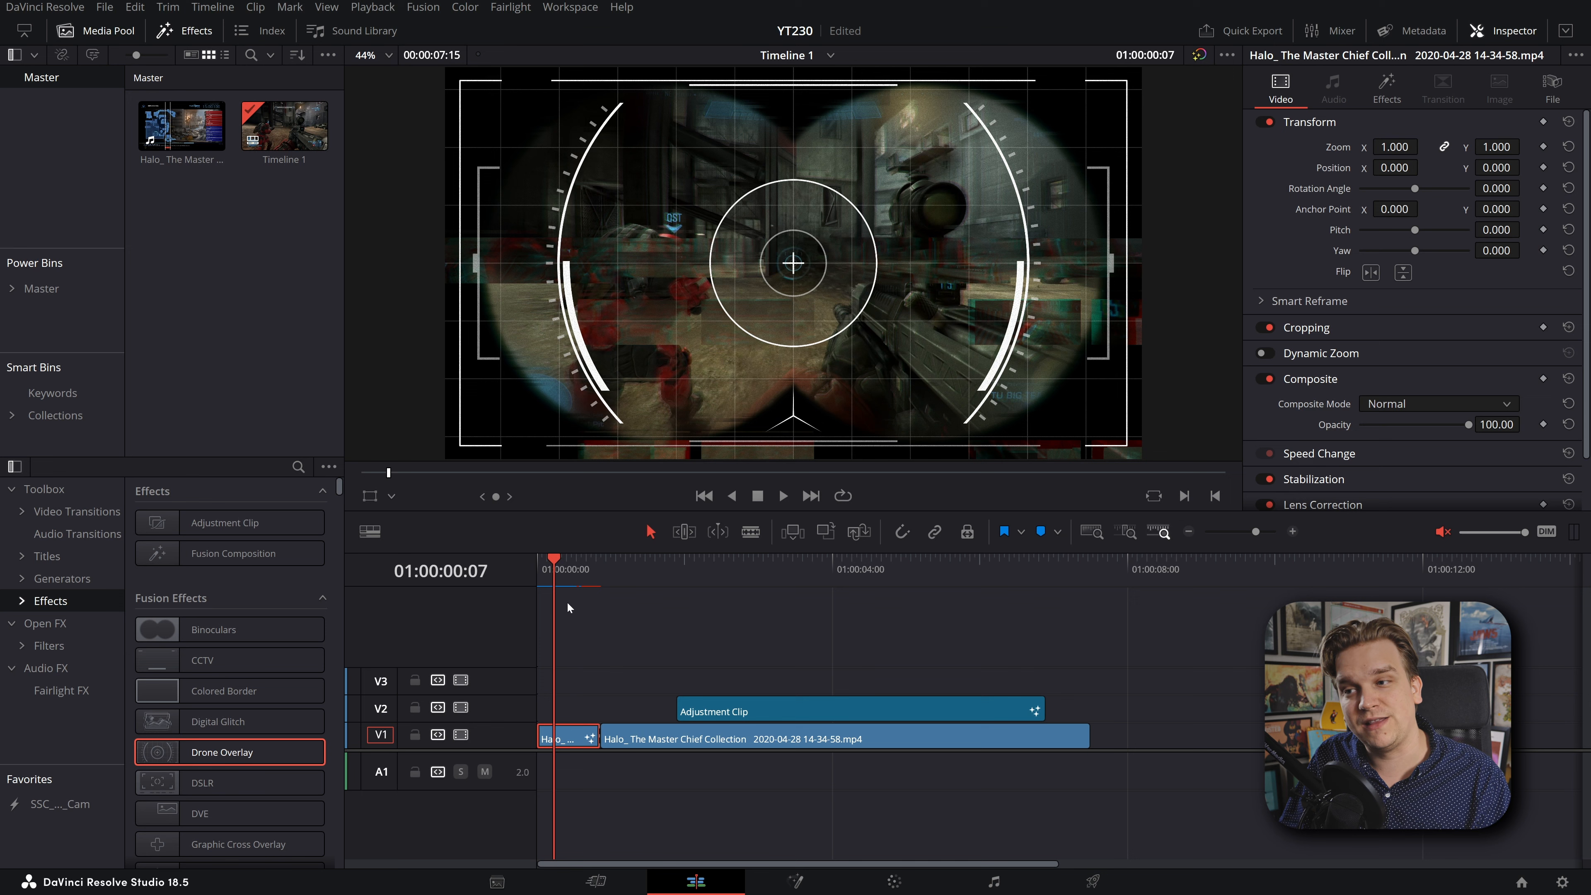
pyautogui.moveTo(665, 616)
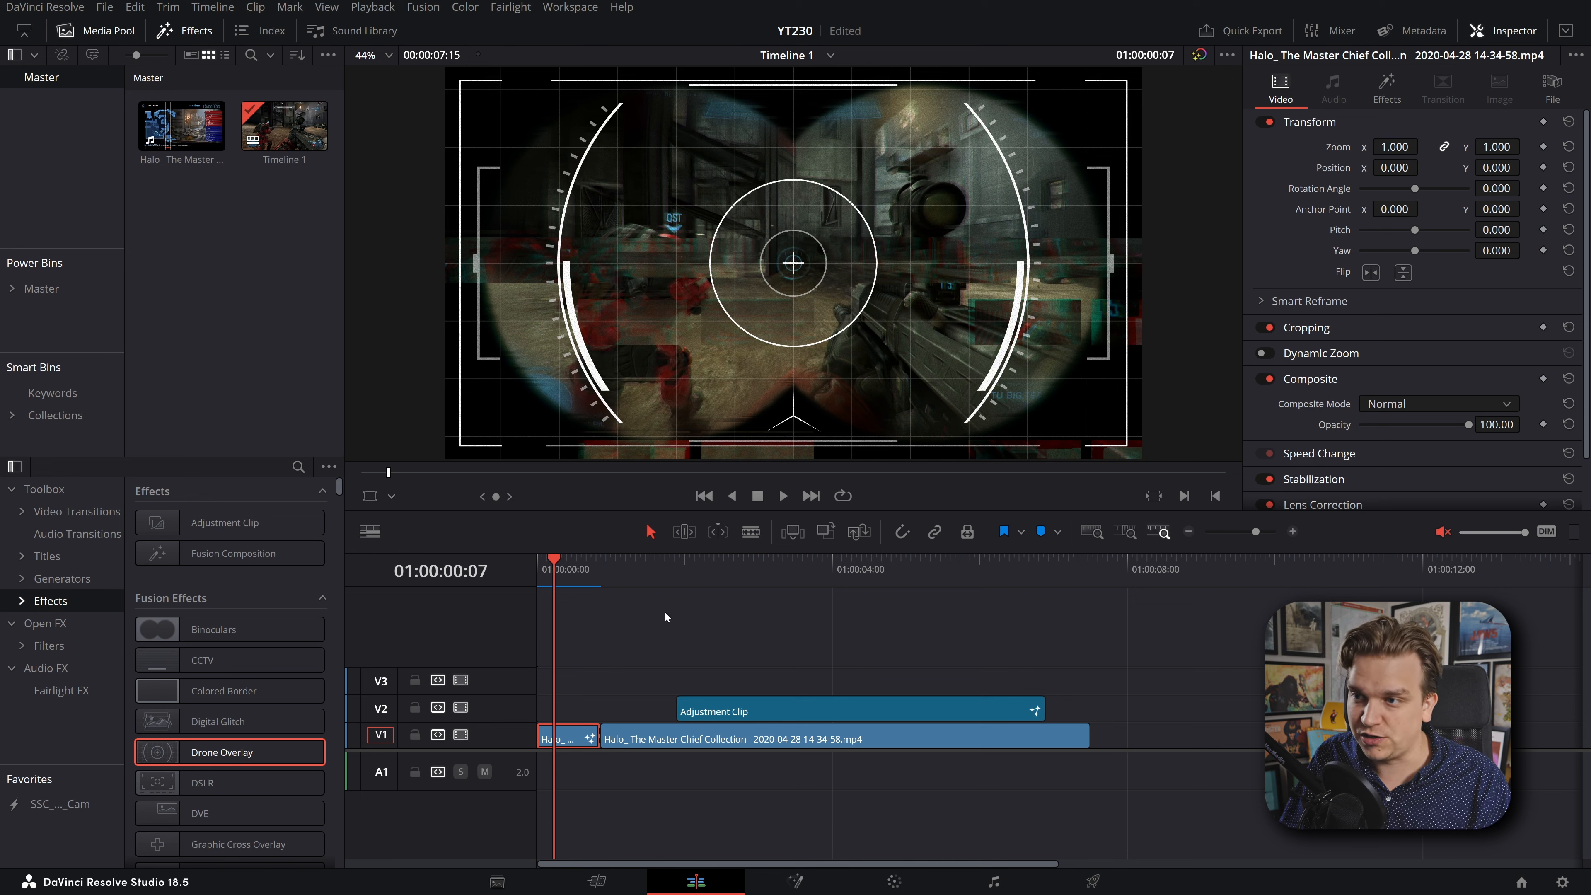
pyautogui.click(781, 495)
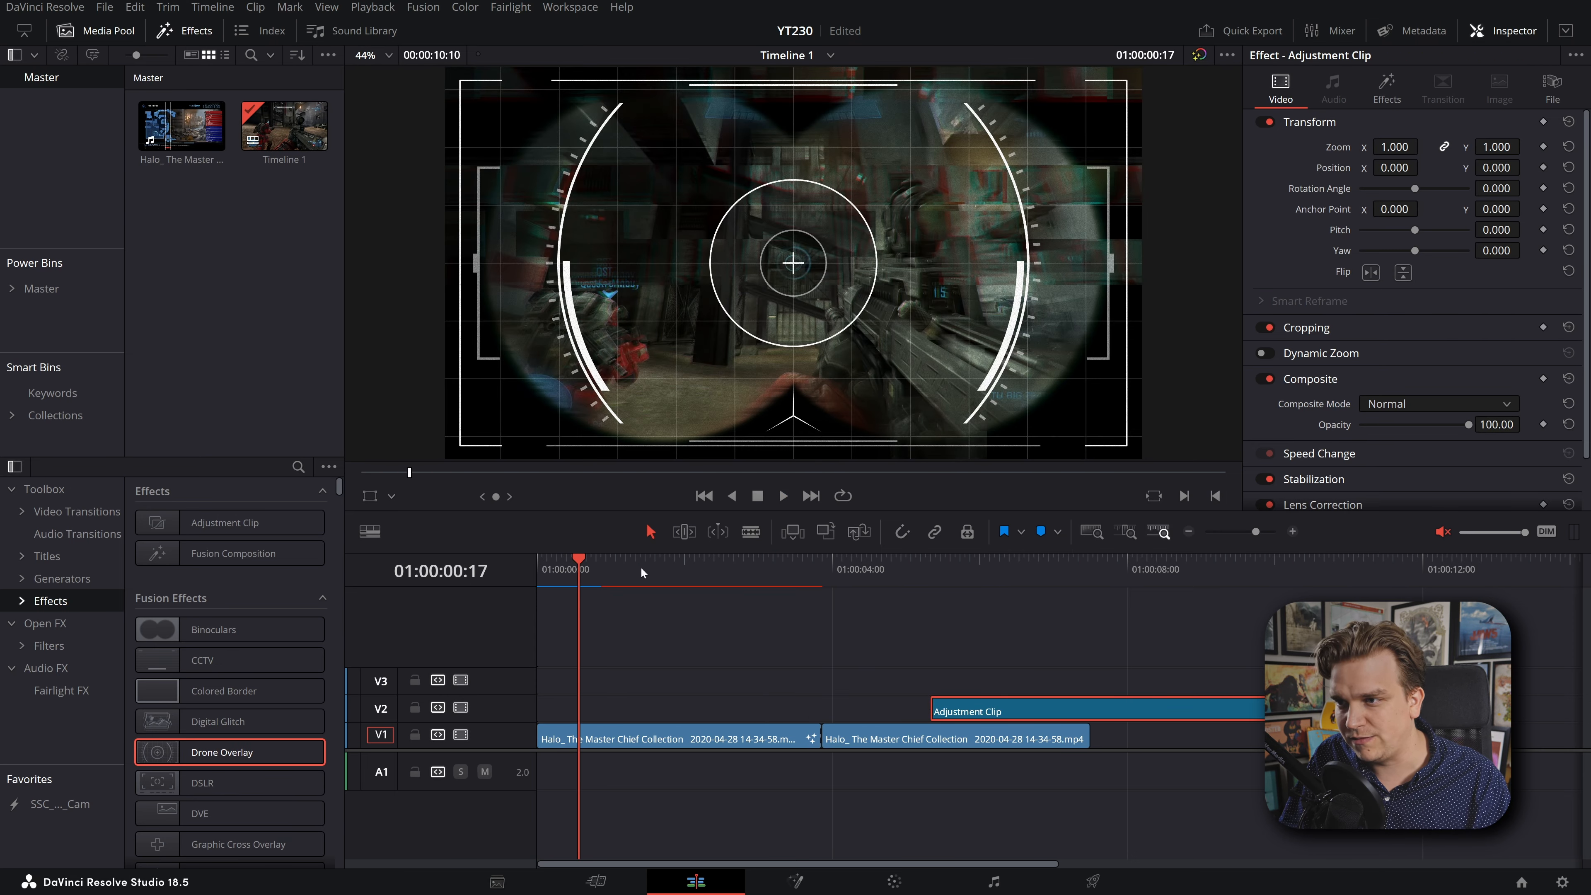
# - Undo the split back to one whole gameplay clip and play the adjustment clip's viewfinder overlay
pyautogui.click(781, 496)
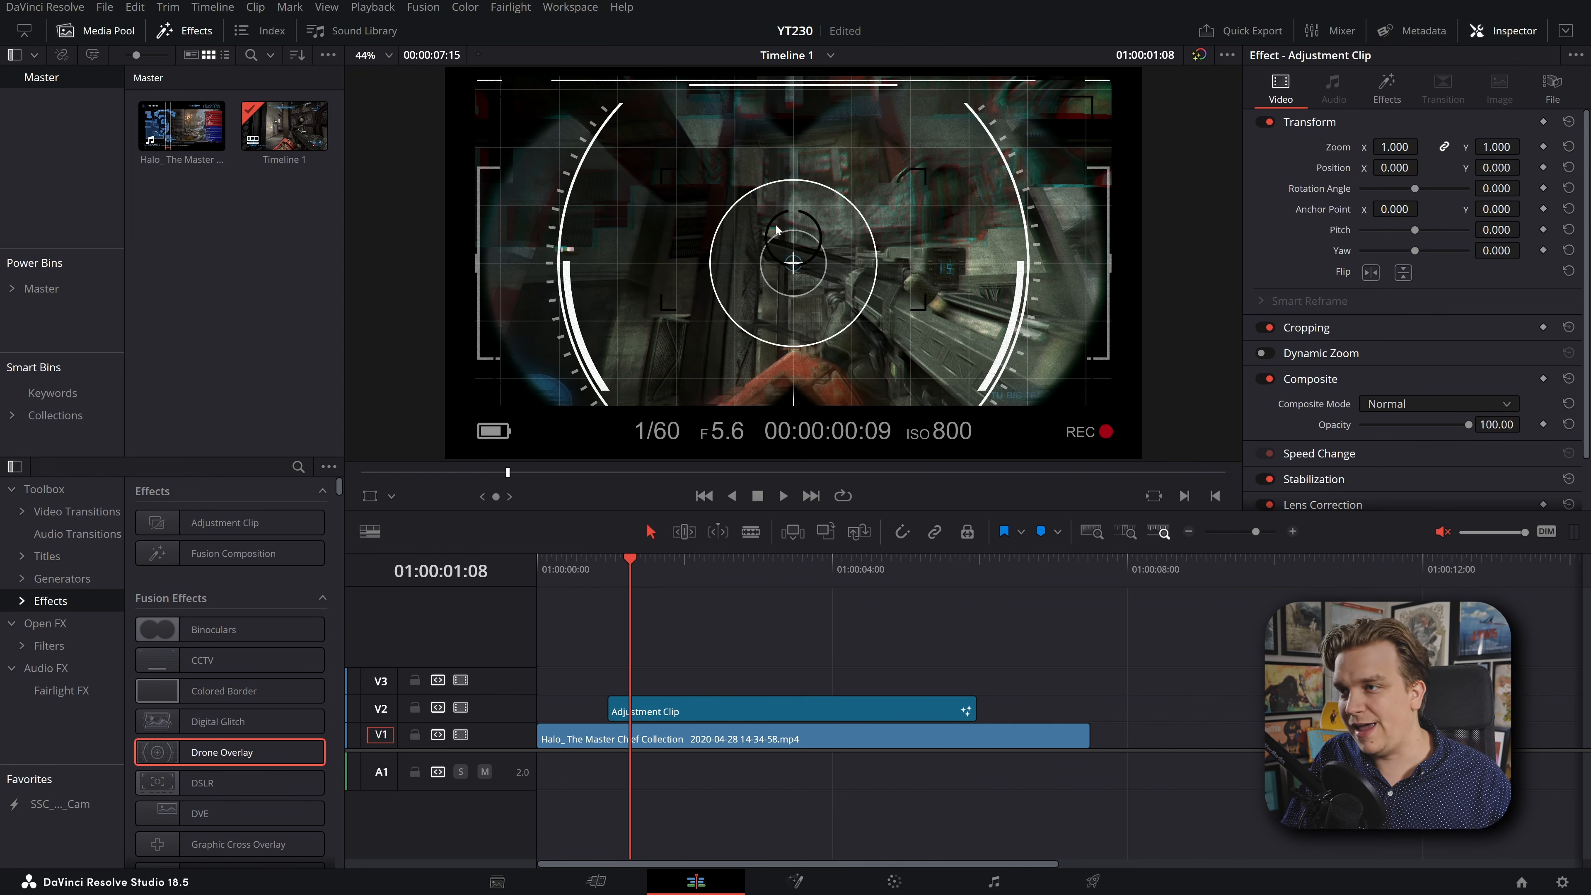
pyautogui.click(782, 495)
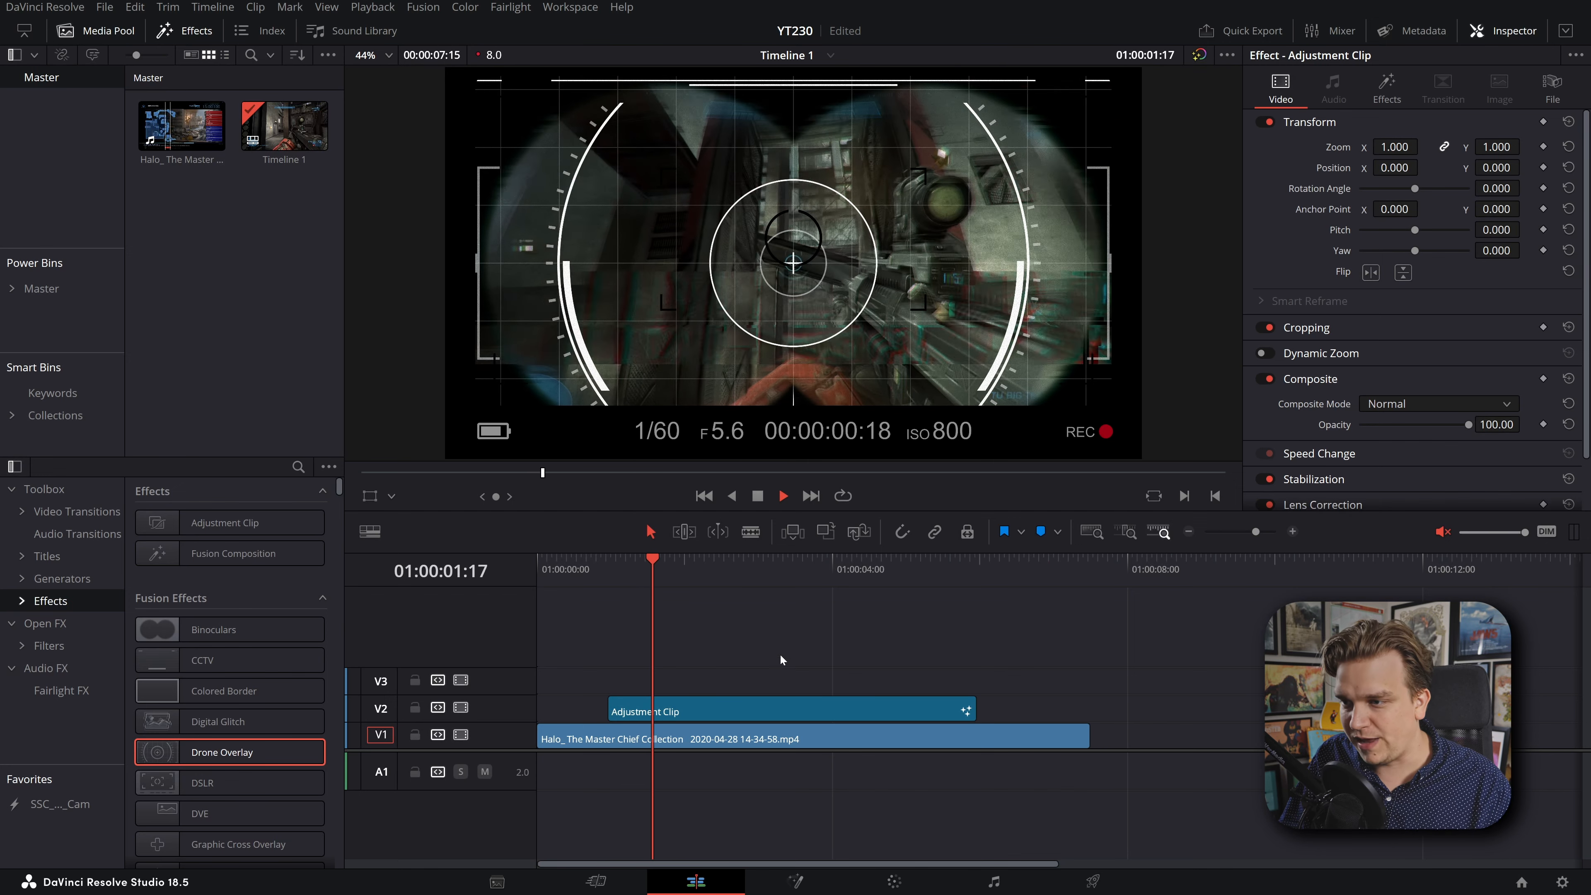
# - Bring up the context menu of the Adjustment Clip on V2 to delete it
pyautogui.rightClick(672, 713)
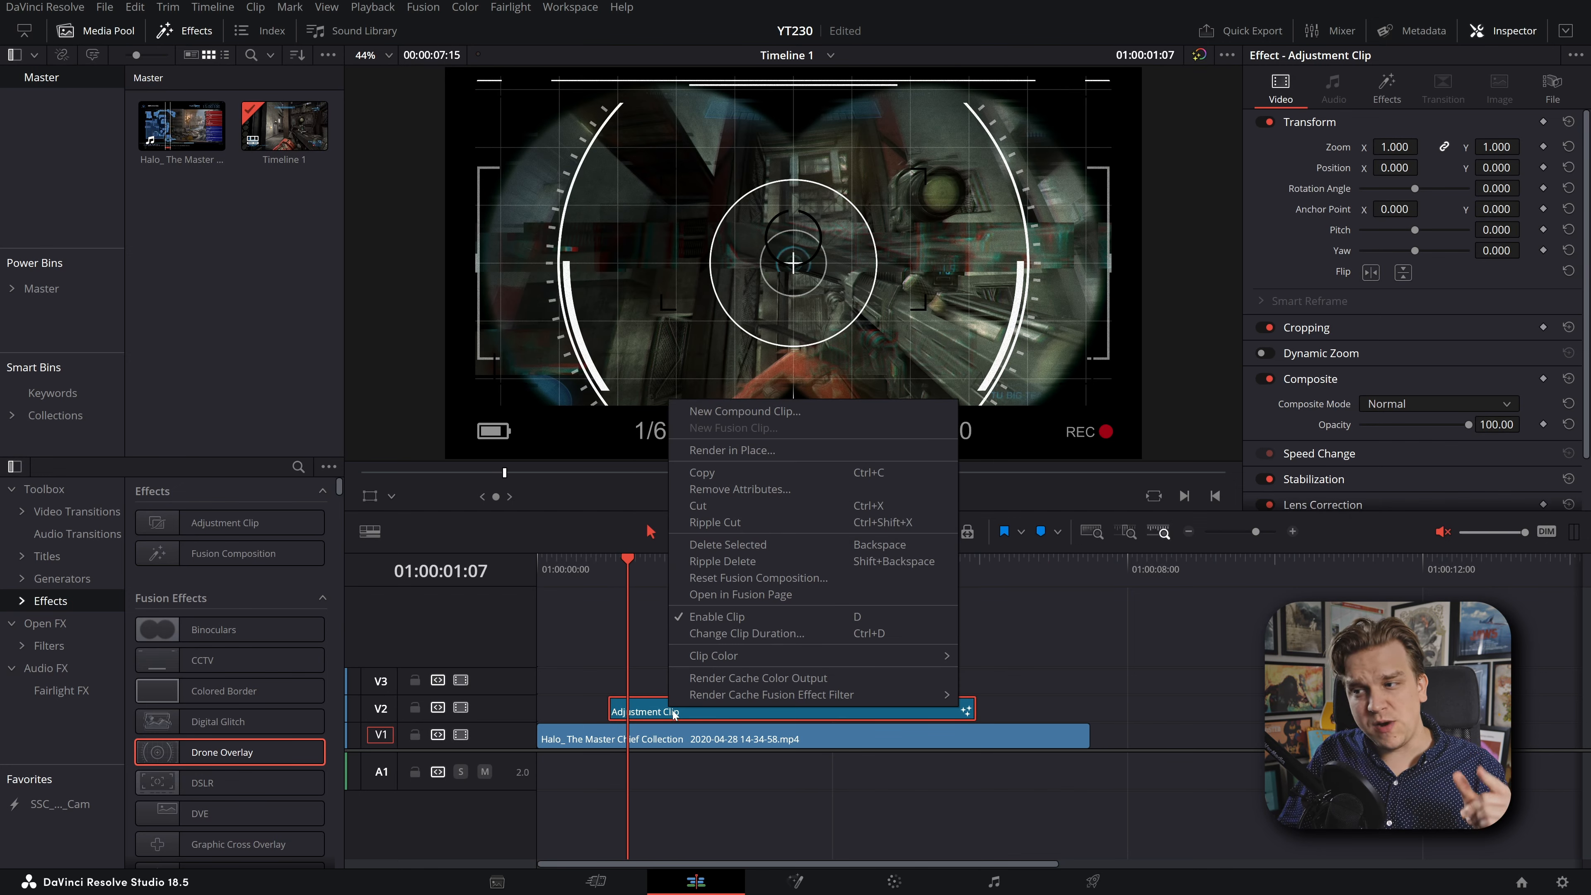
pyautogui.moveTo(772, 694)
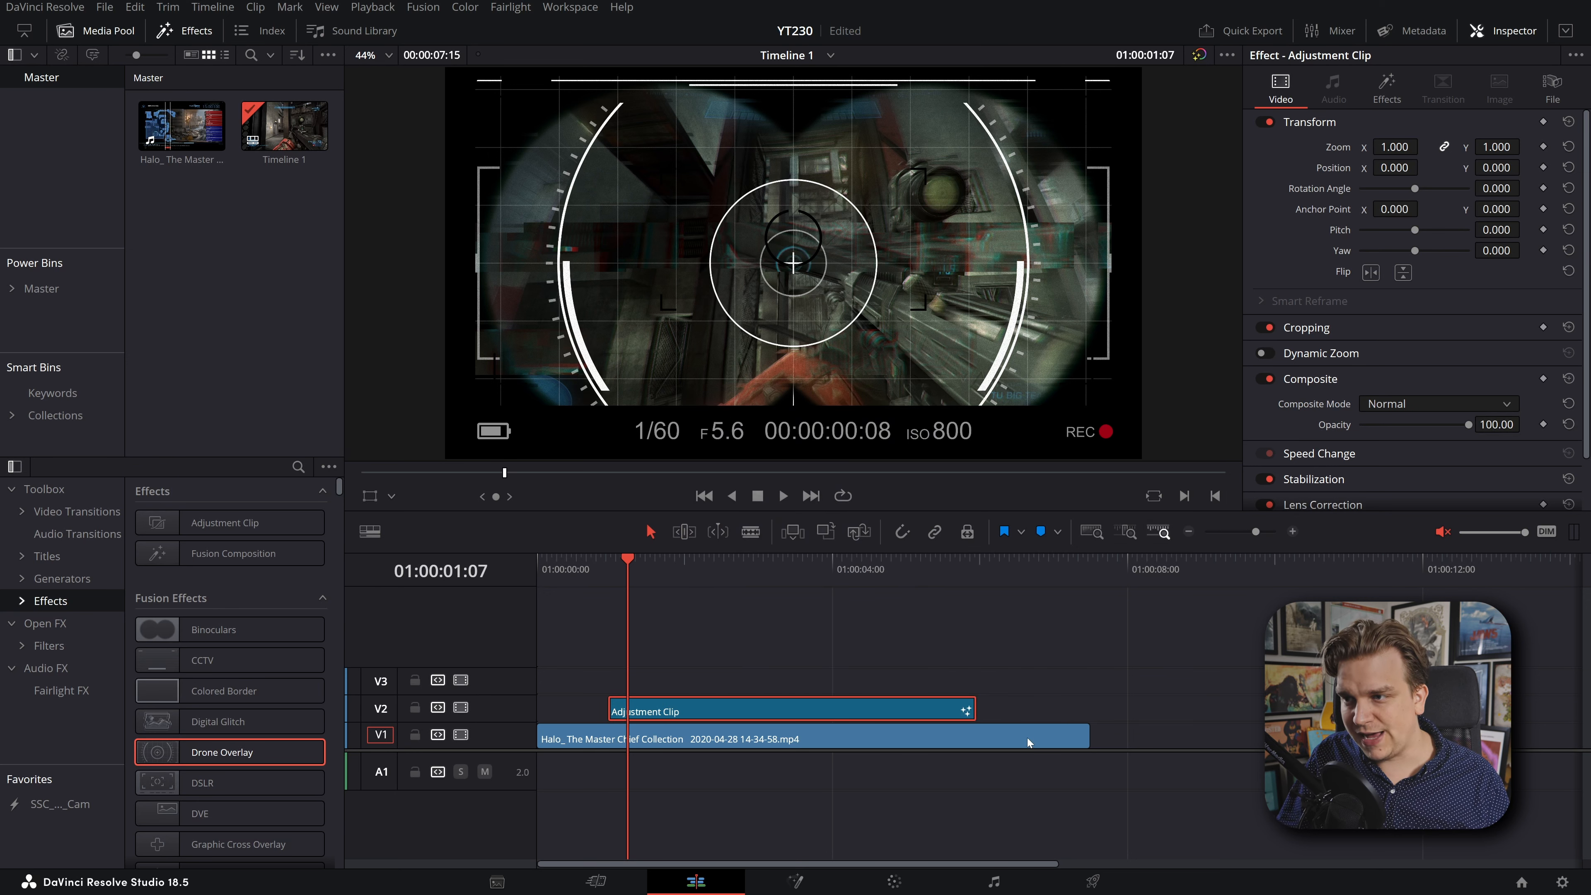
pyautogui.moveTo(922, 610)
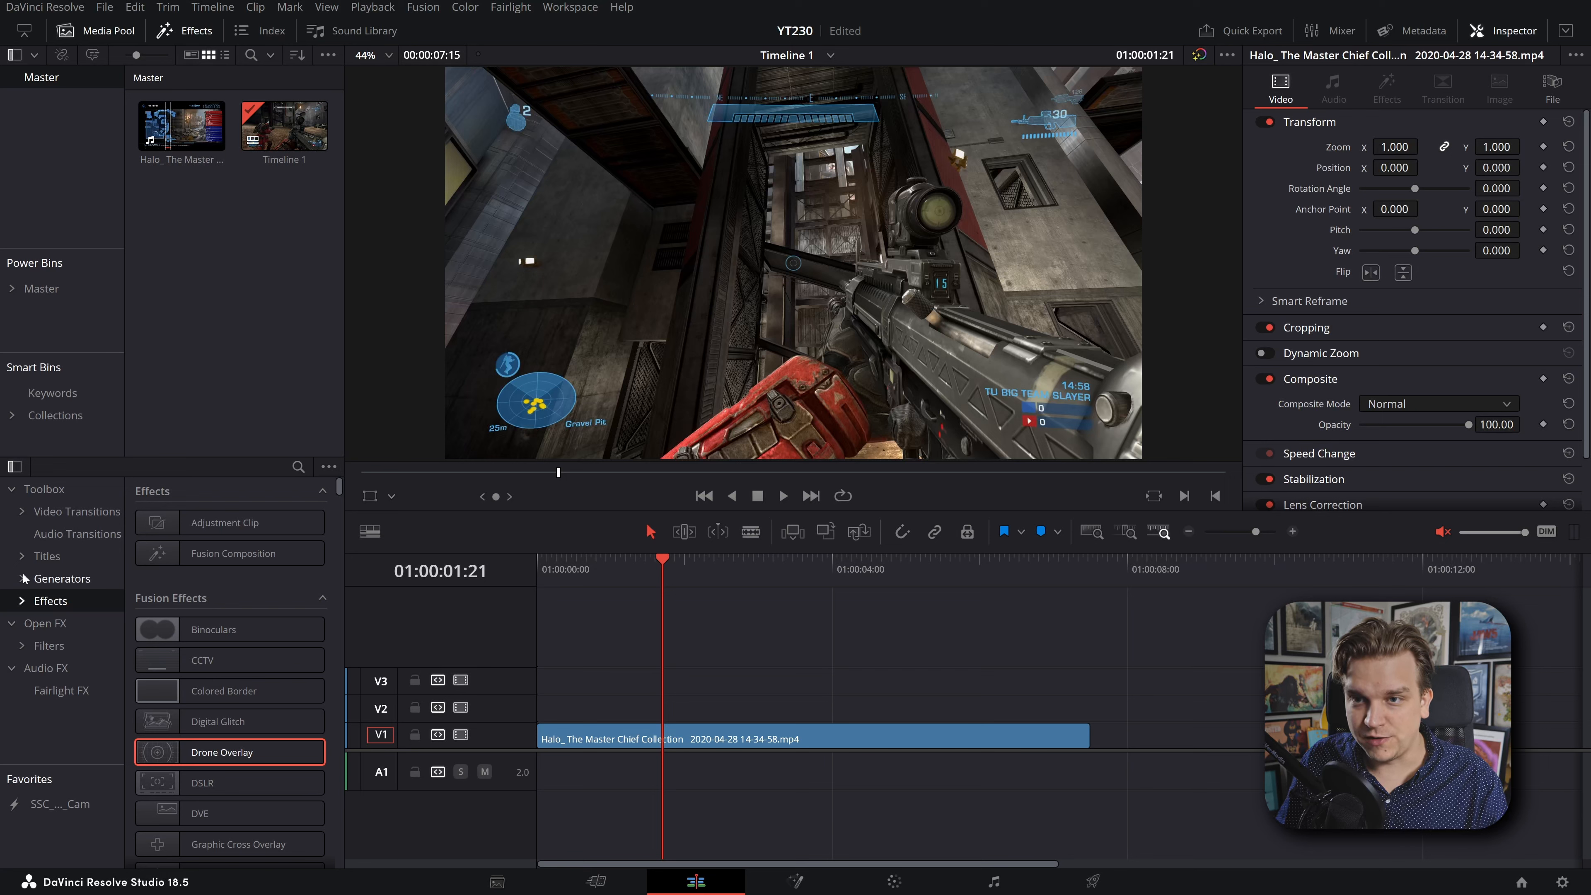
# - Drop the Stirling Supply Co AdjustmentClip_SSC generator onto V2 above the gameplay clip
pyautogui.click(74, 623)
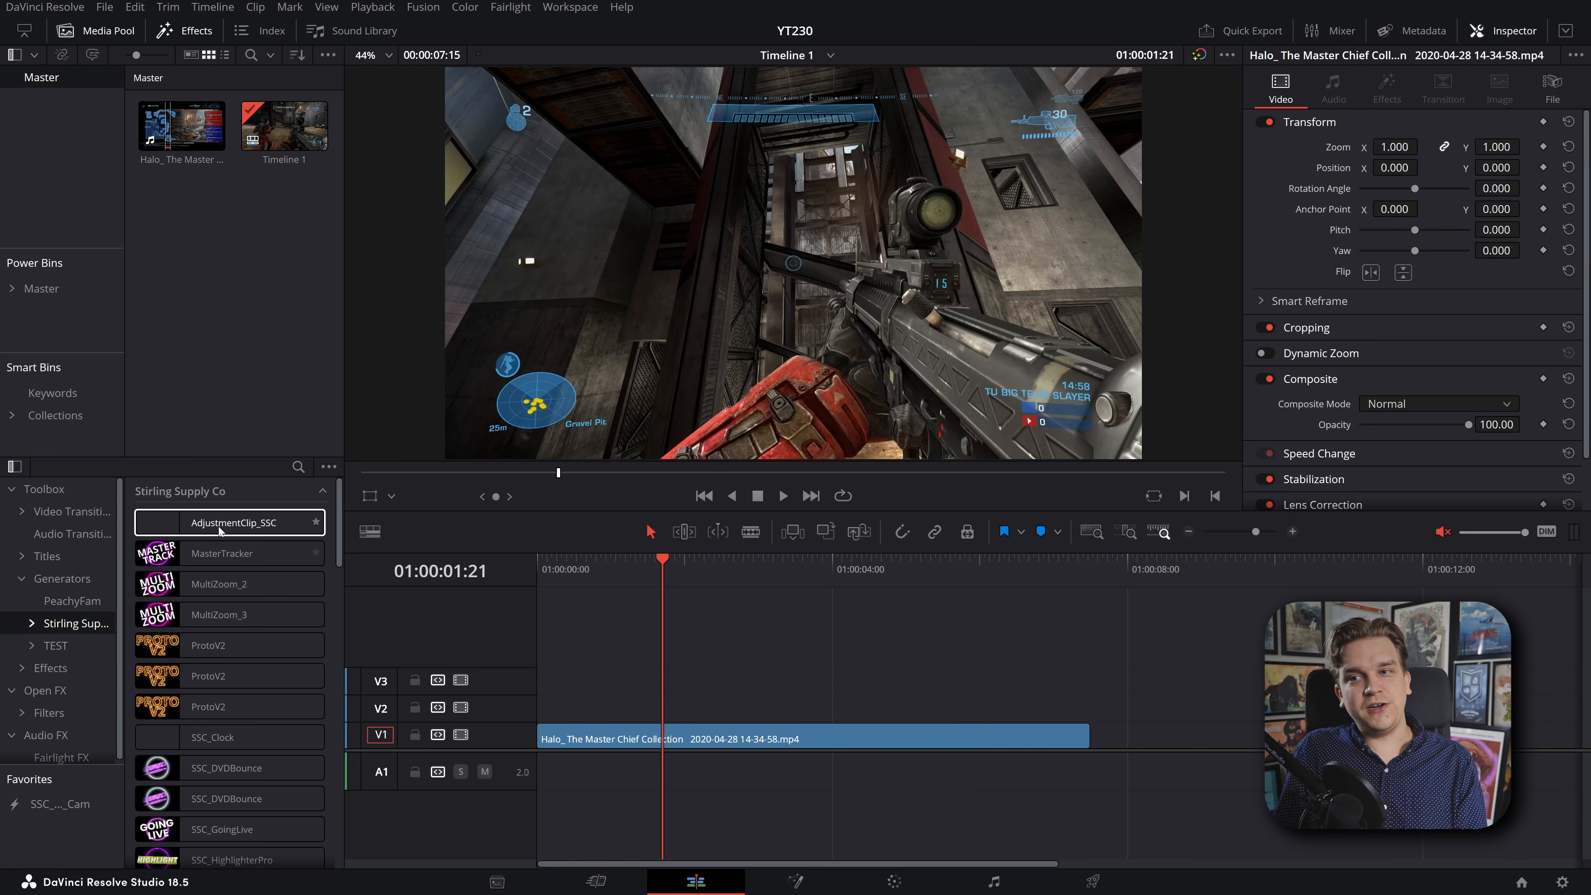
pyautogui.moveTo(229, 523); pyautogui.dragTo(650, 701)
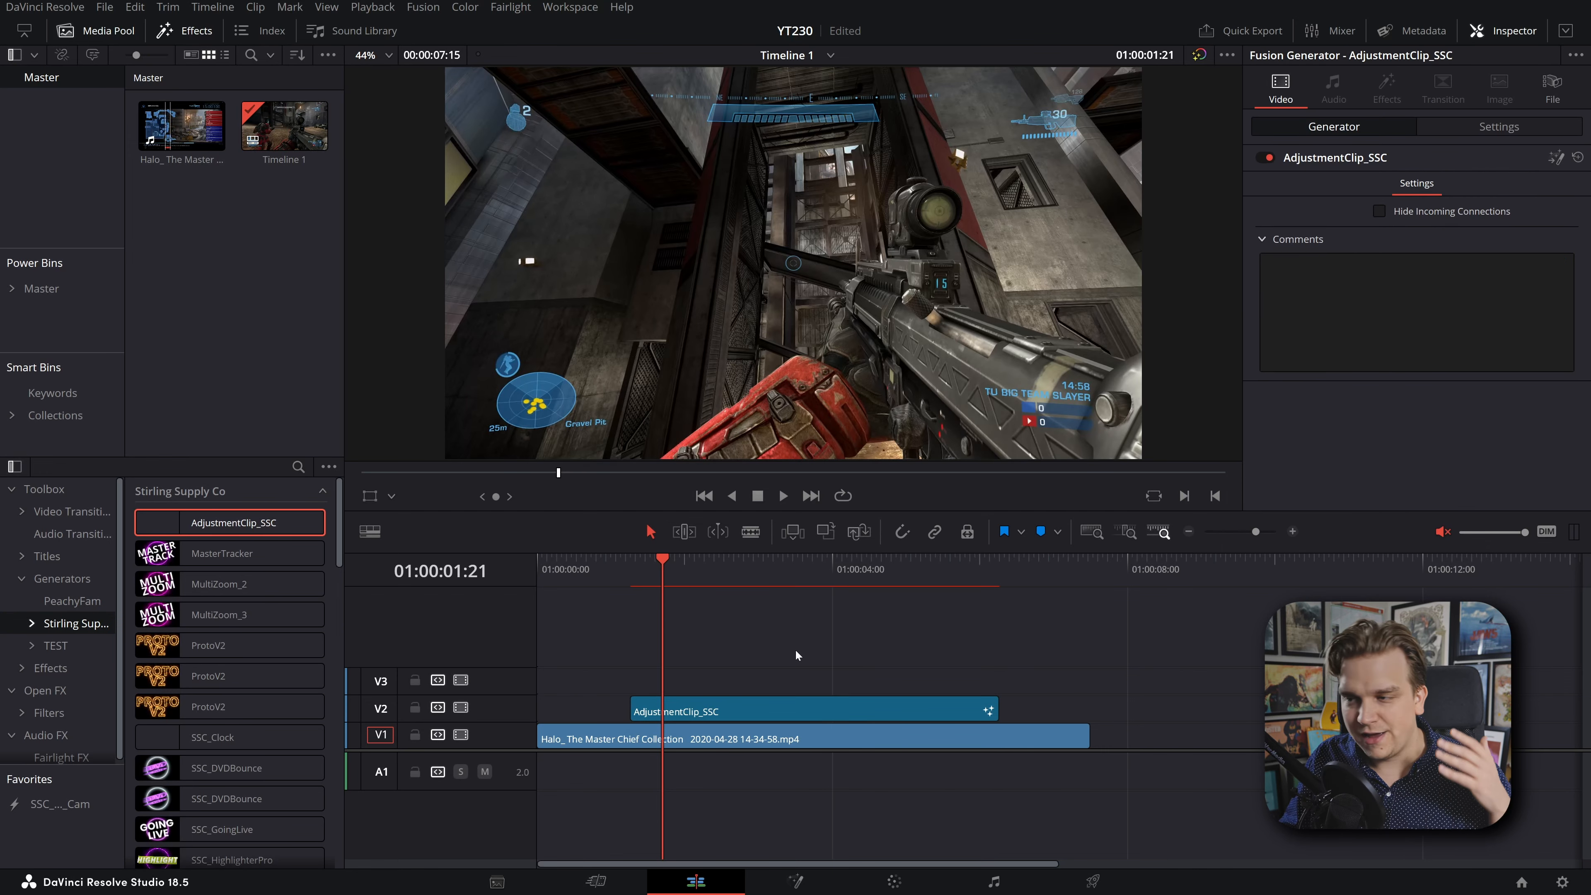
pyautogui.moveTo(754, 658)
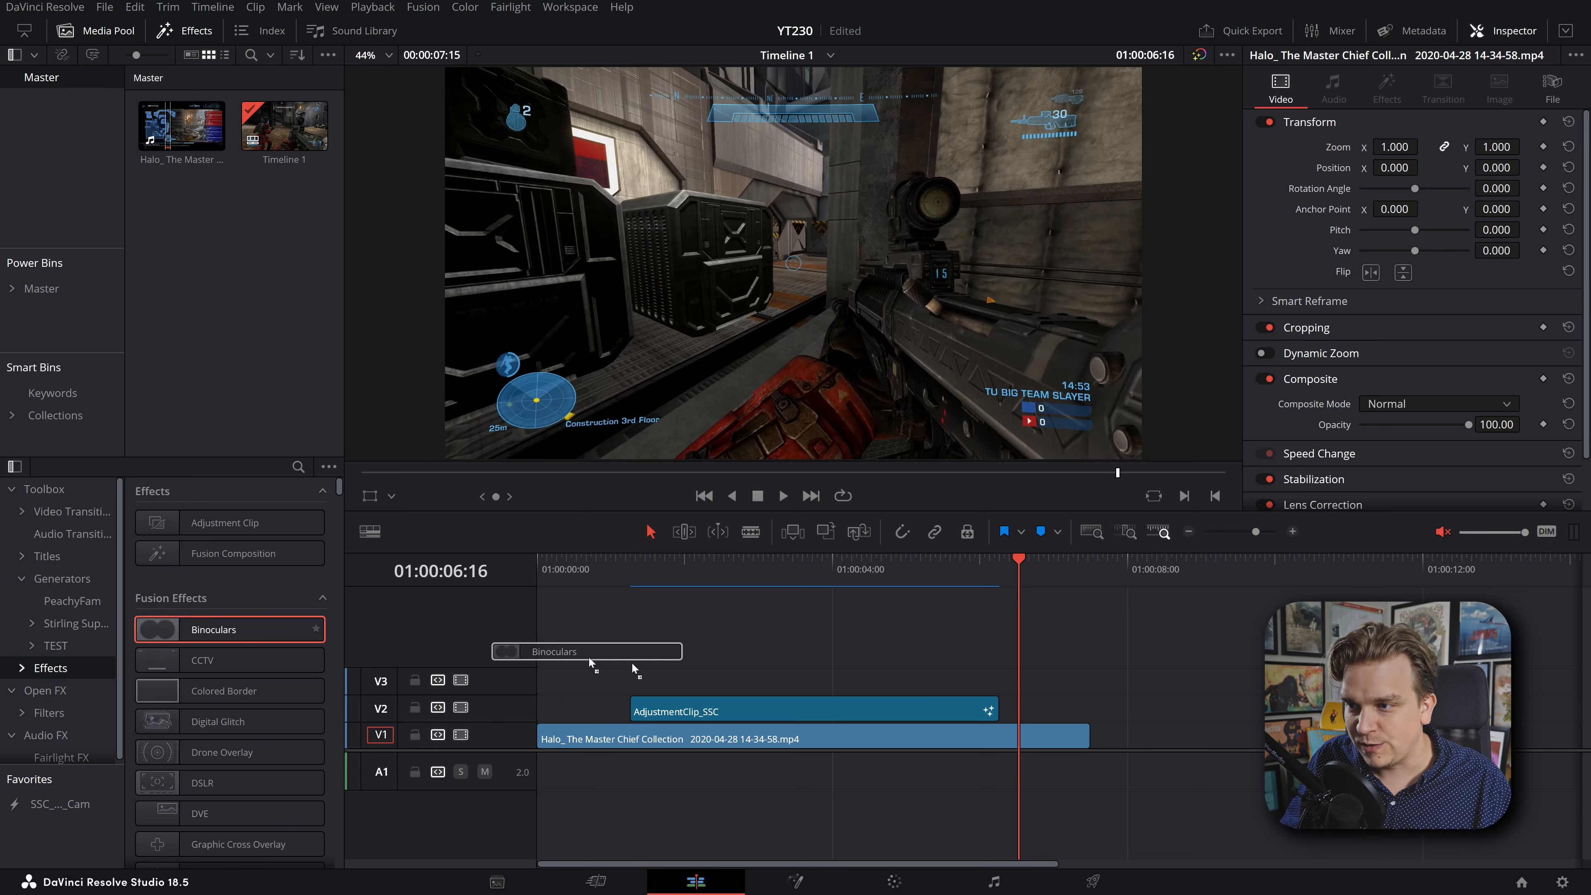
# - Drop the Binoculars Fusion effect onto AdjustmentClip_SSC and select the clip
pyautogui.moveTo(229, 722); pyautogui.dragTo(714, 720)
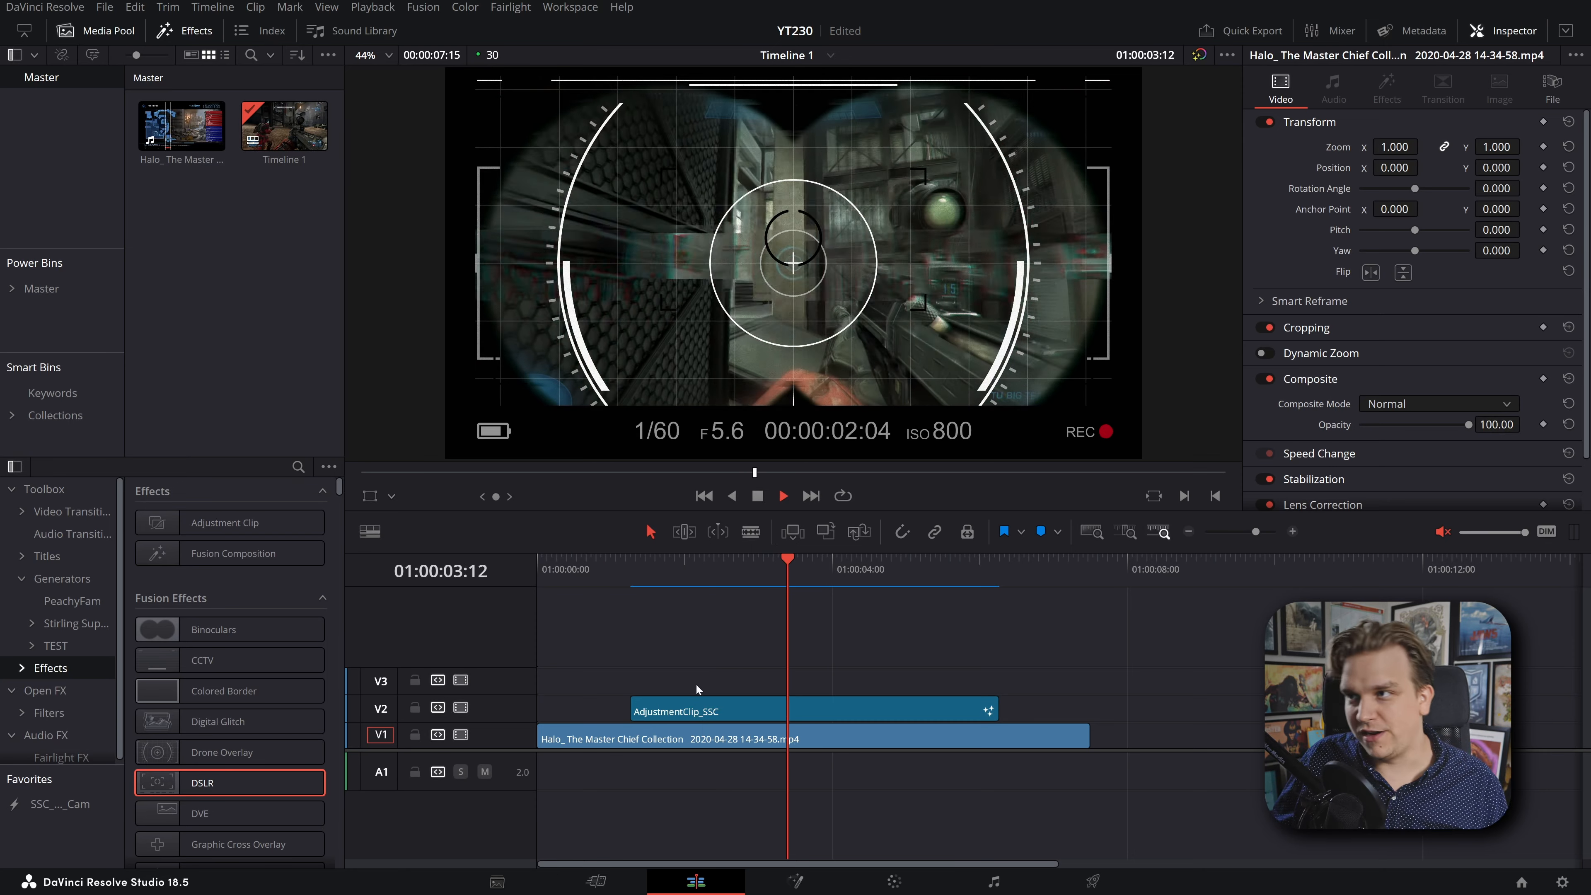
pyautogui.click(707, 710)
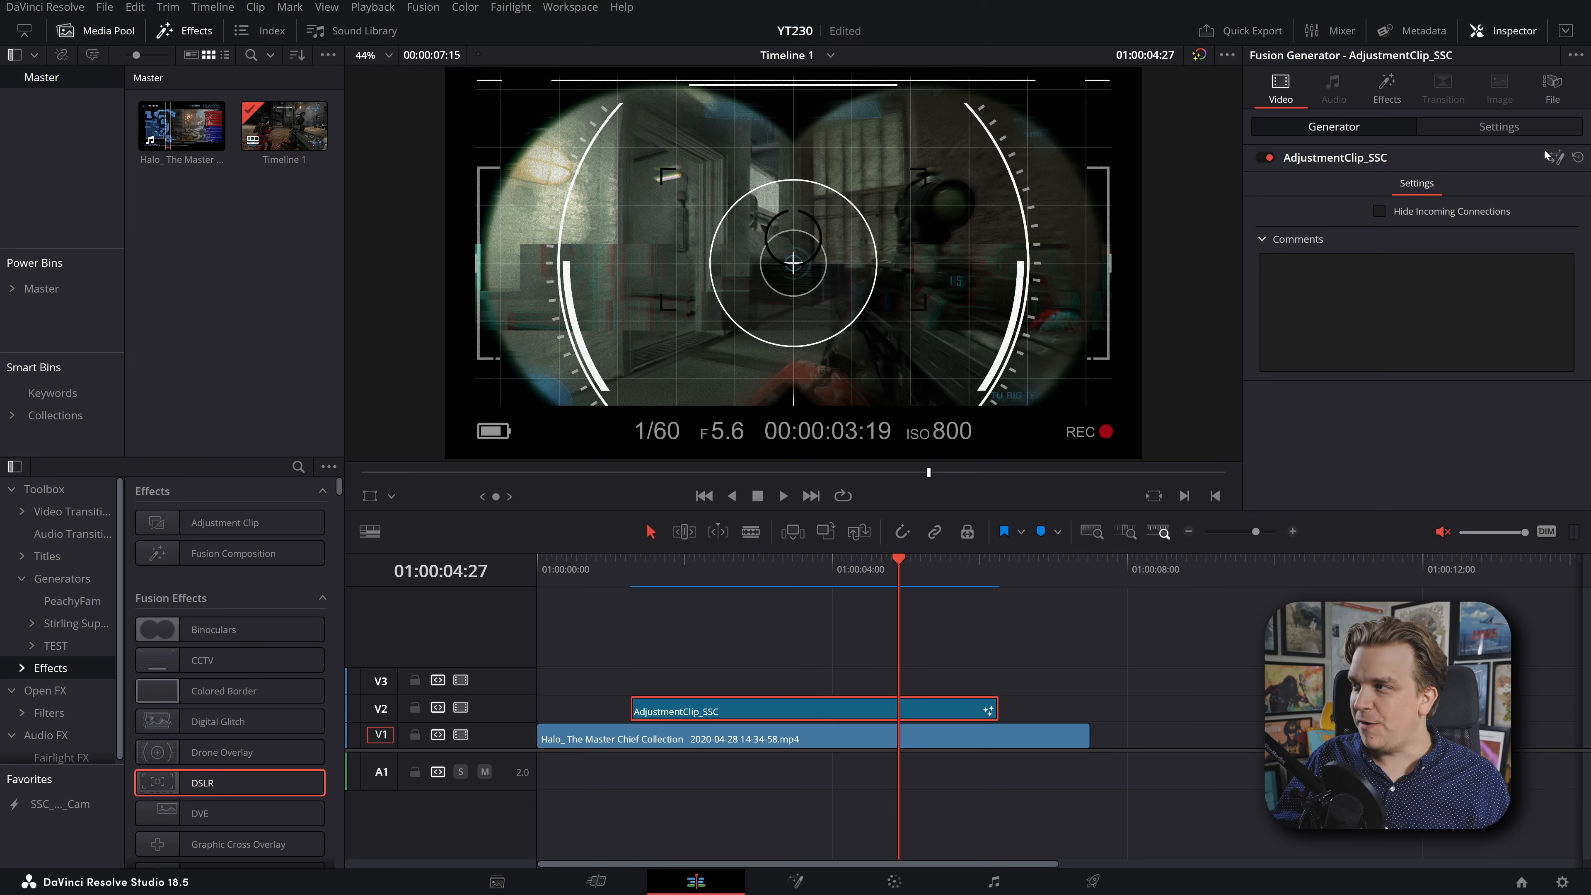
# - In Fusion, add a MediaIn2 node with Media Source set to Background, then return to the Edit page
pyautogui.click(795, 880)
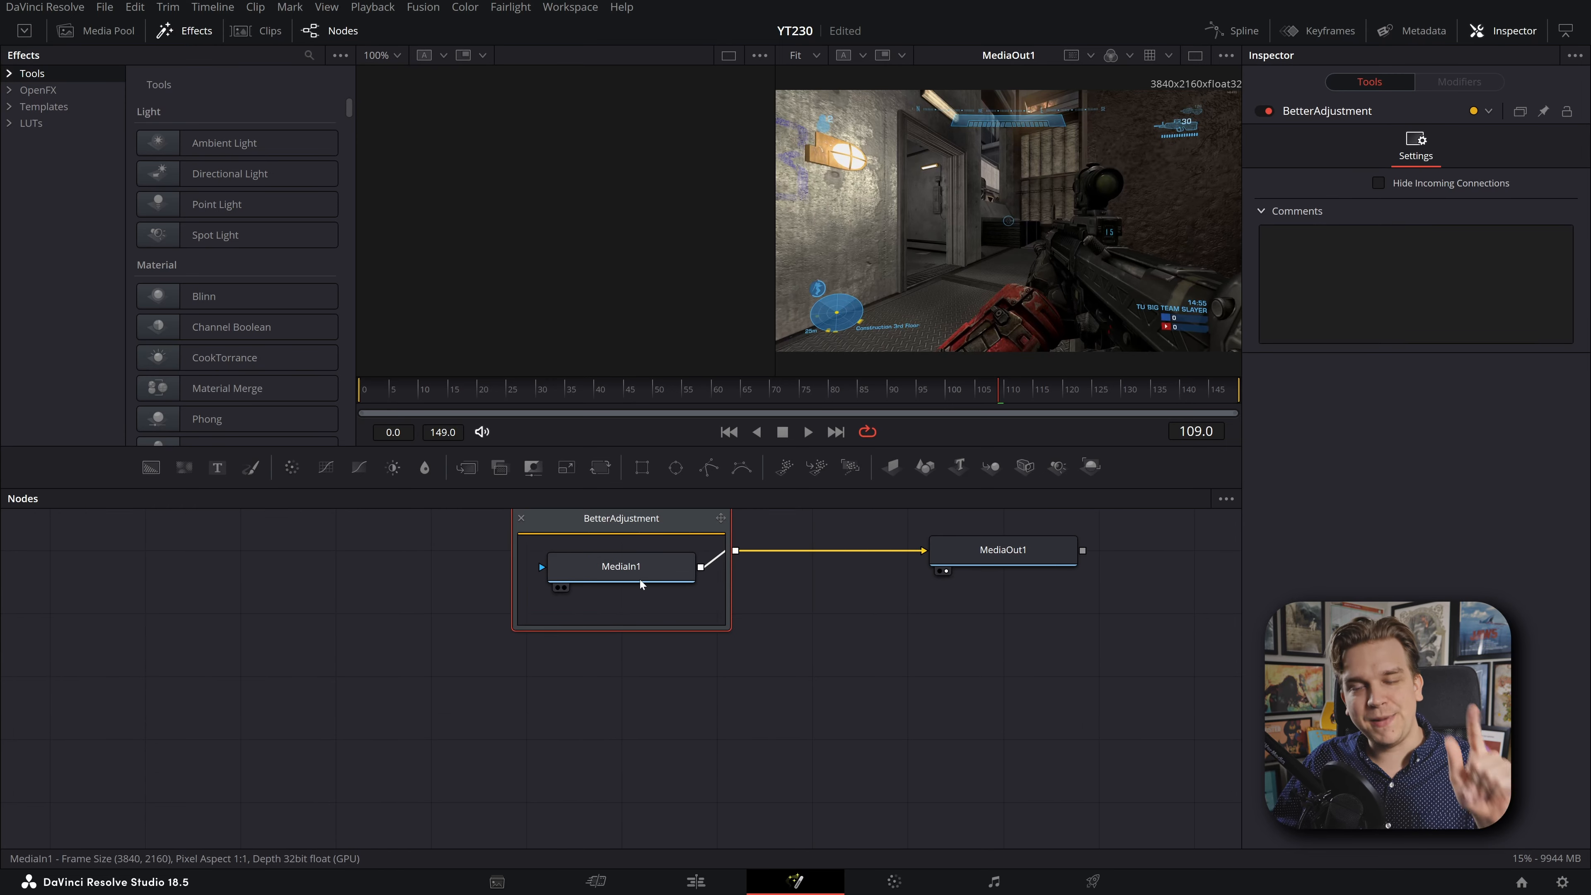
pyautogui.click(620, 565)
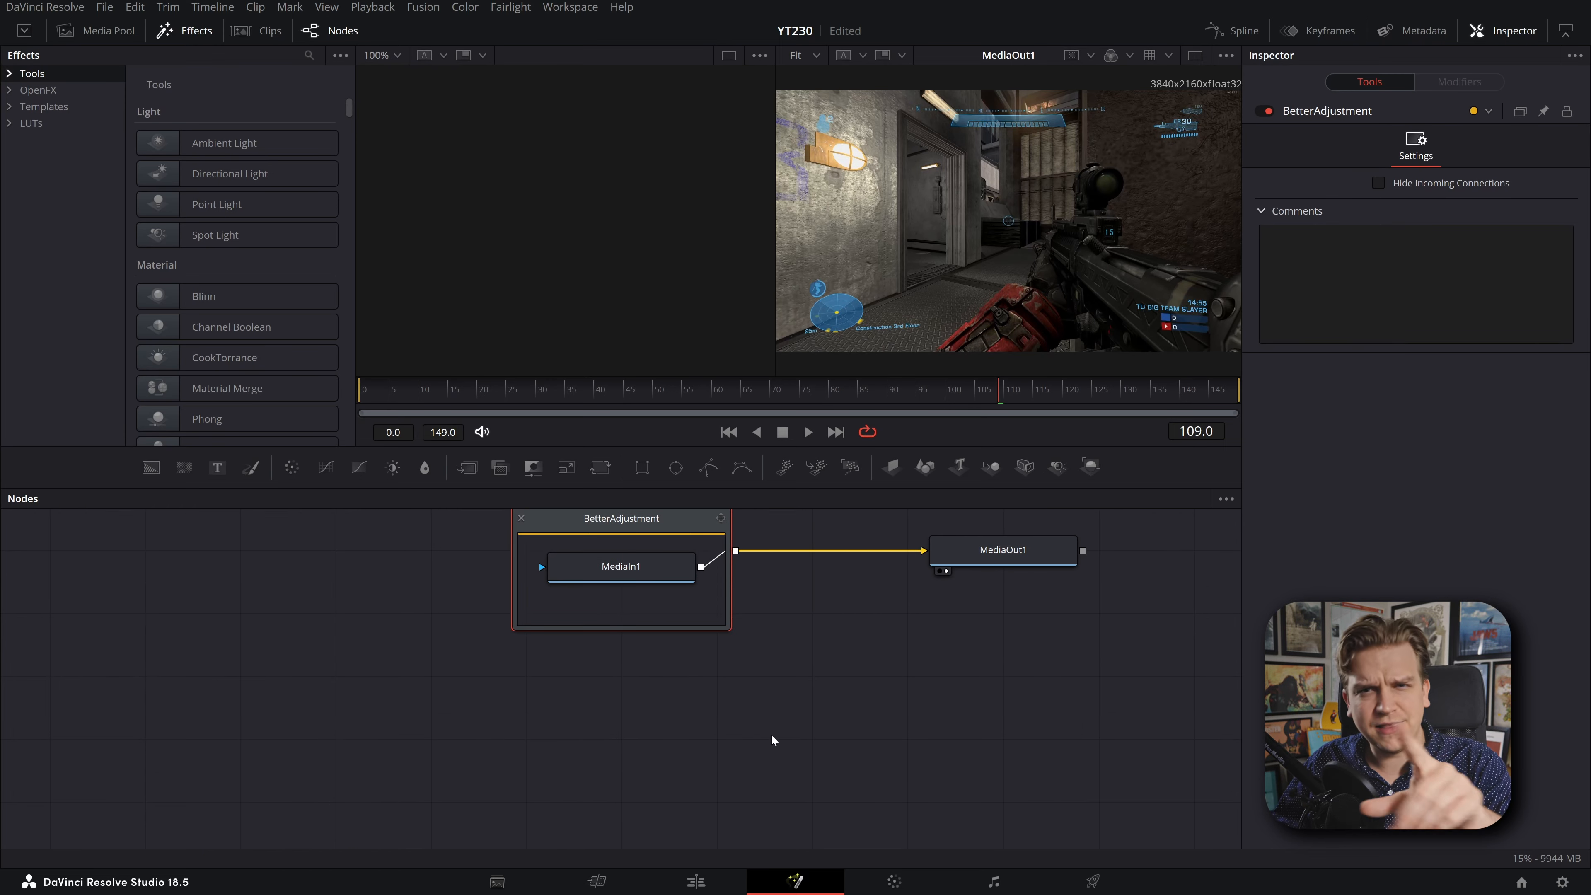
pyautogui.write('me')
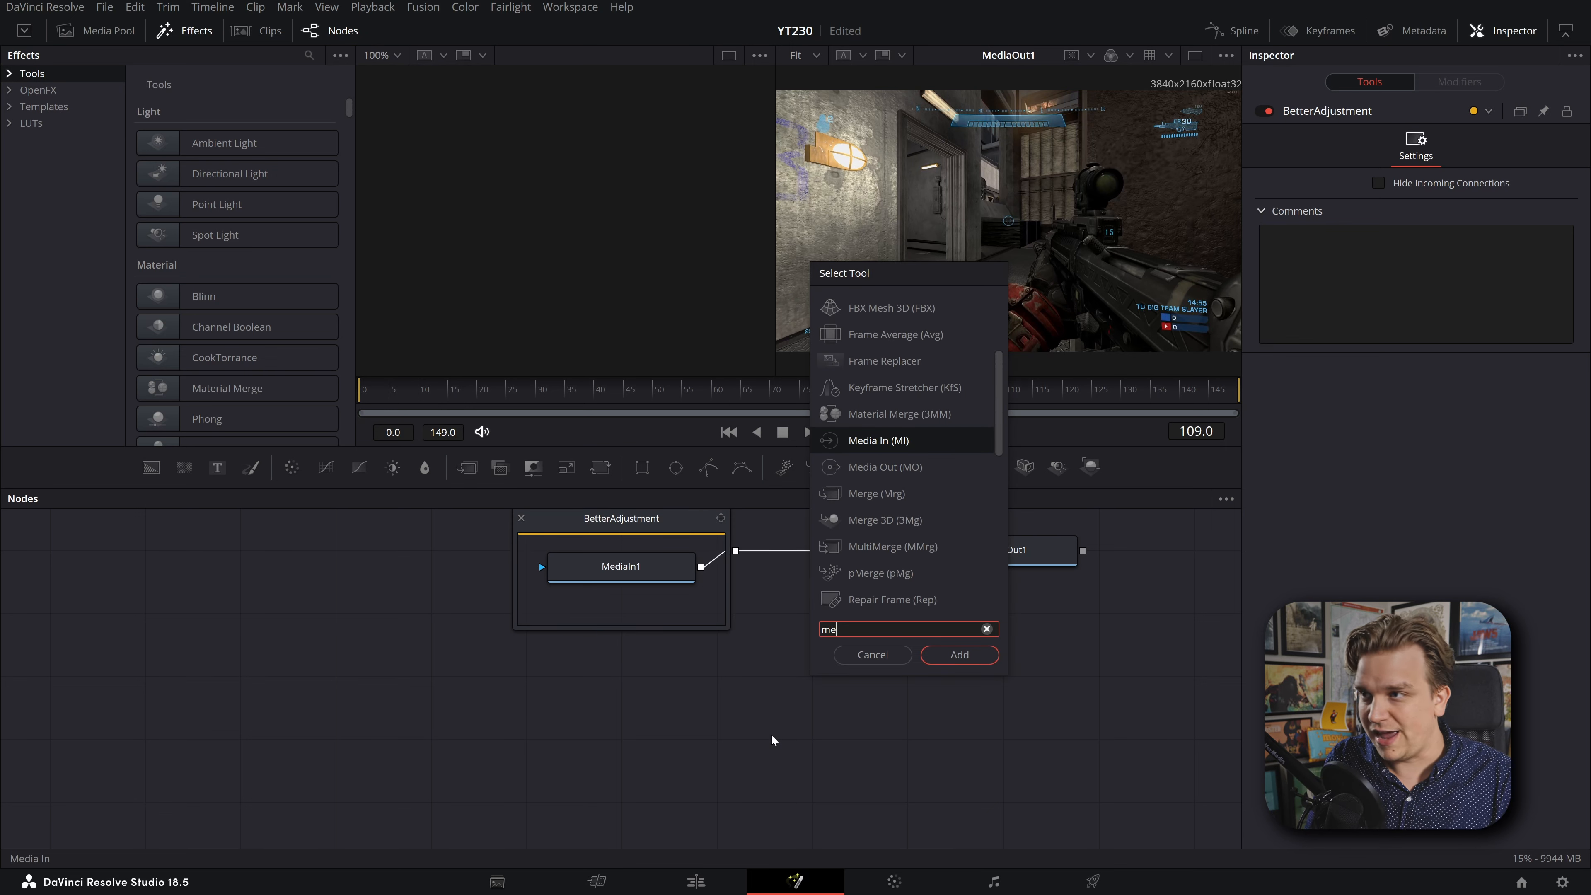
pyautogui.click(957, 654)
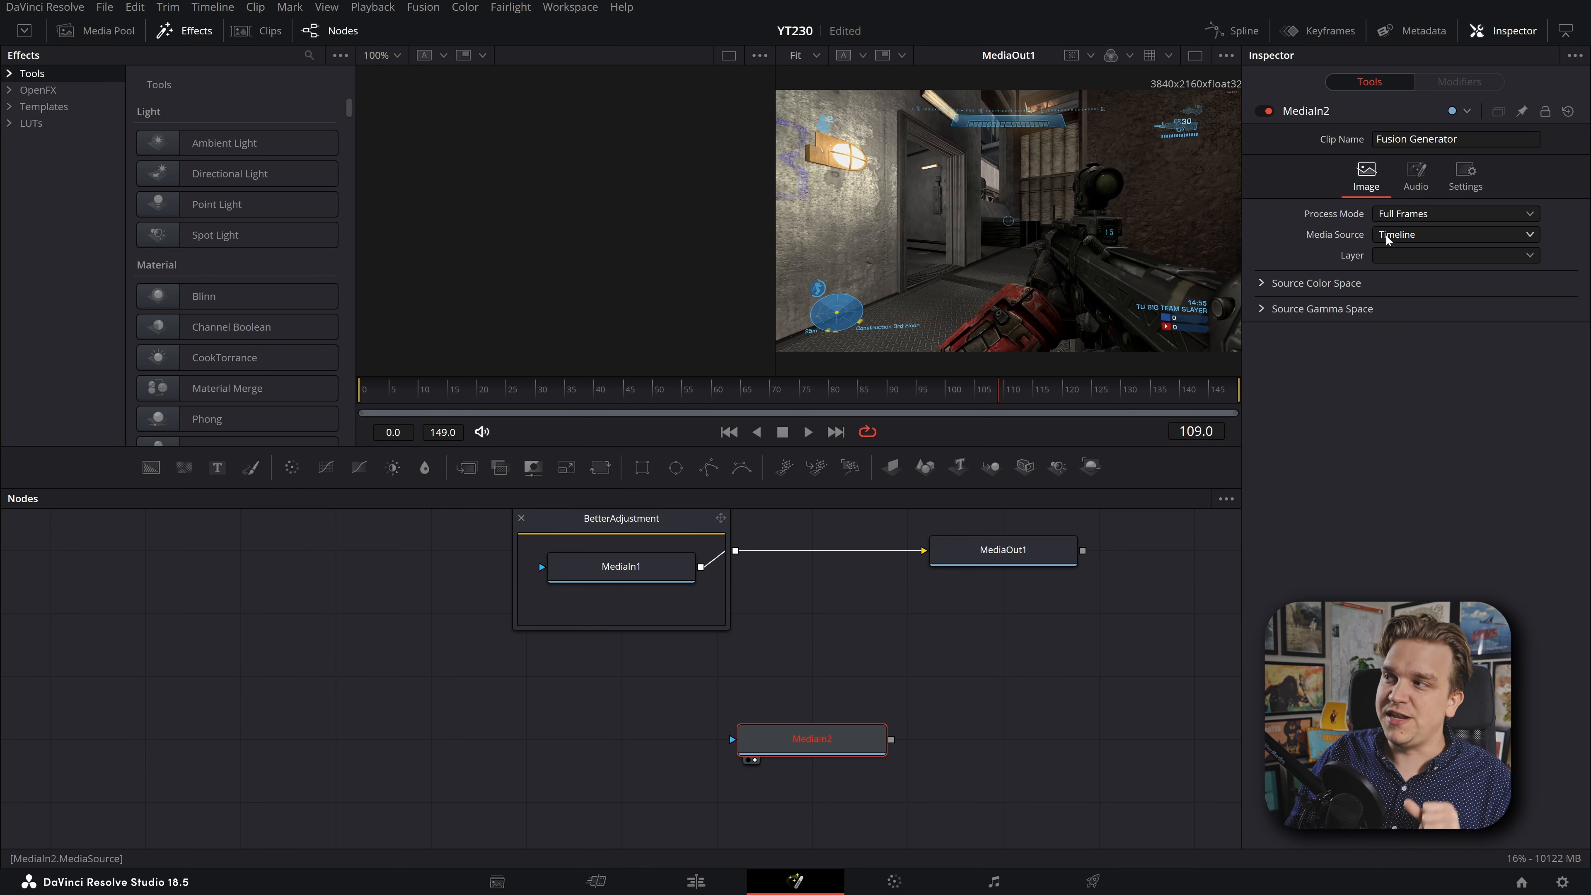
pyautogui.click(1452, 234)
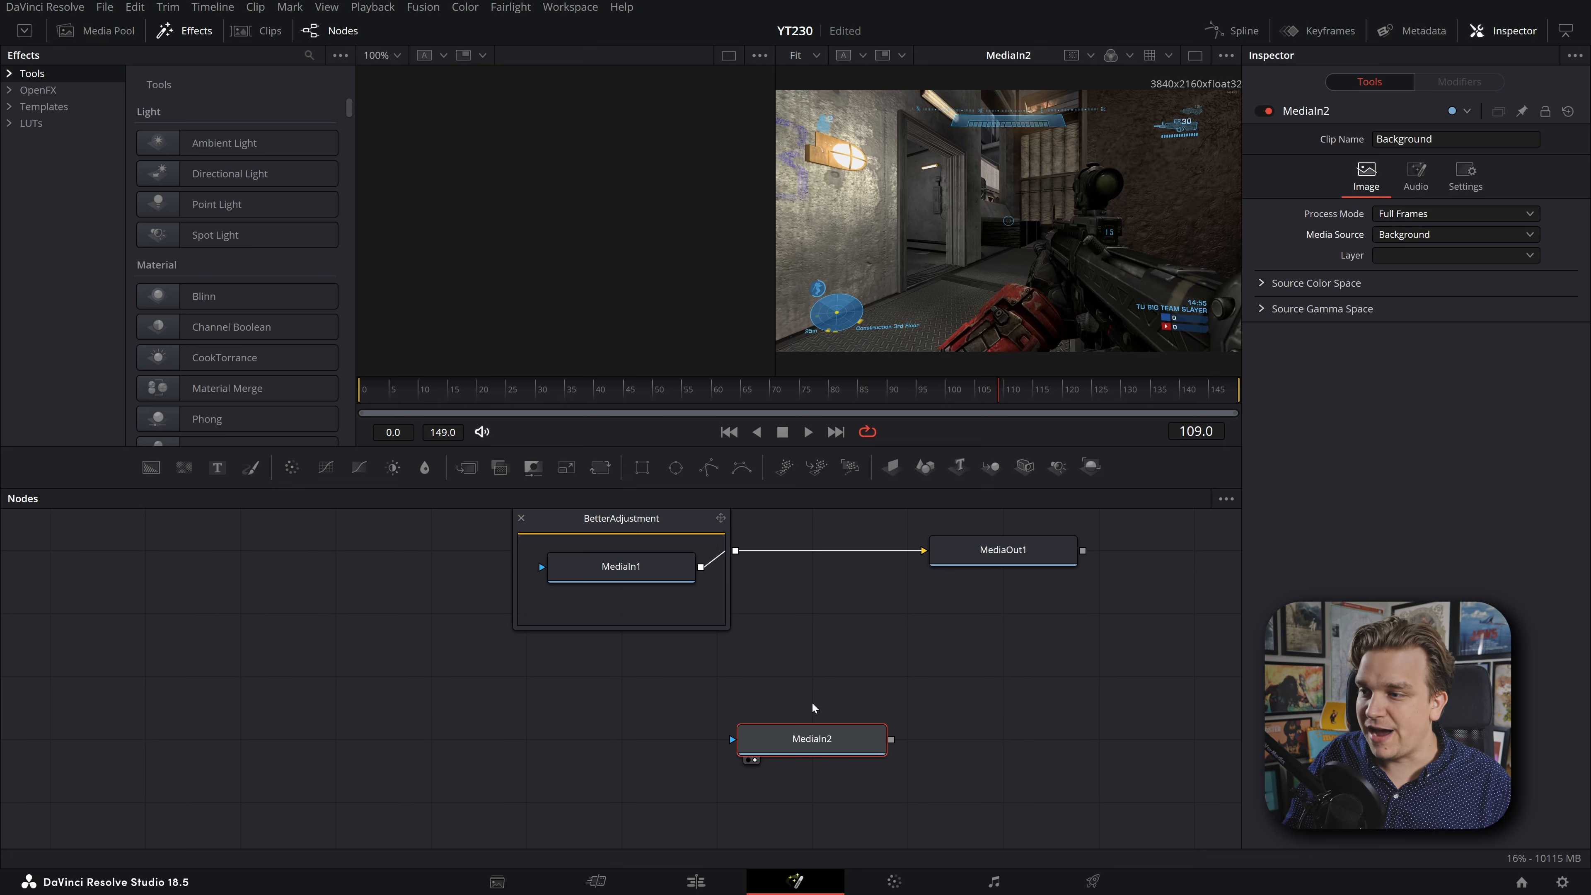
pyautogui.click(810, 737)
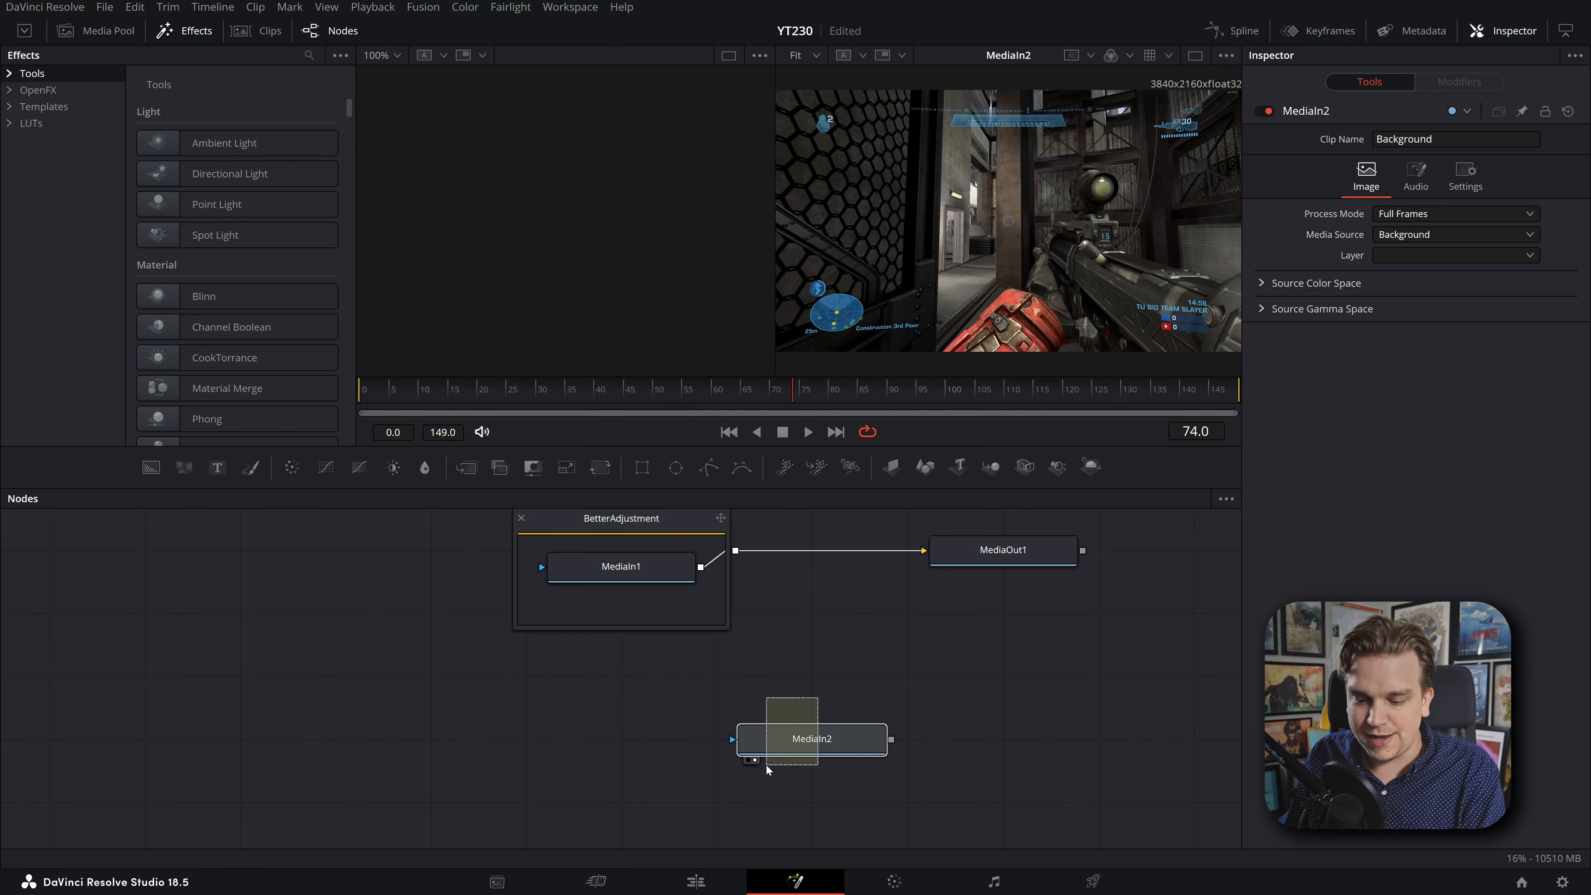
pyautogui.click(694, 881)
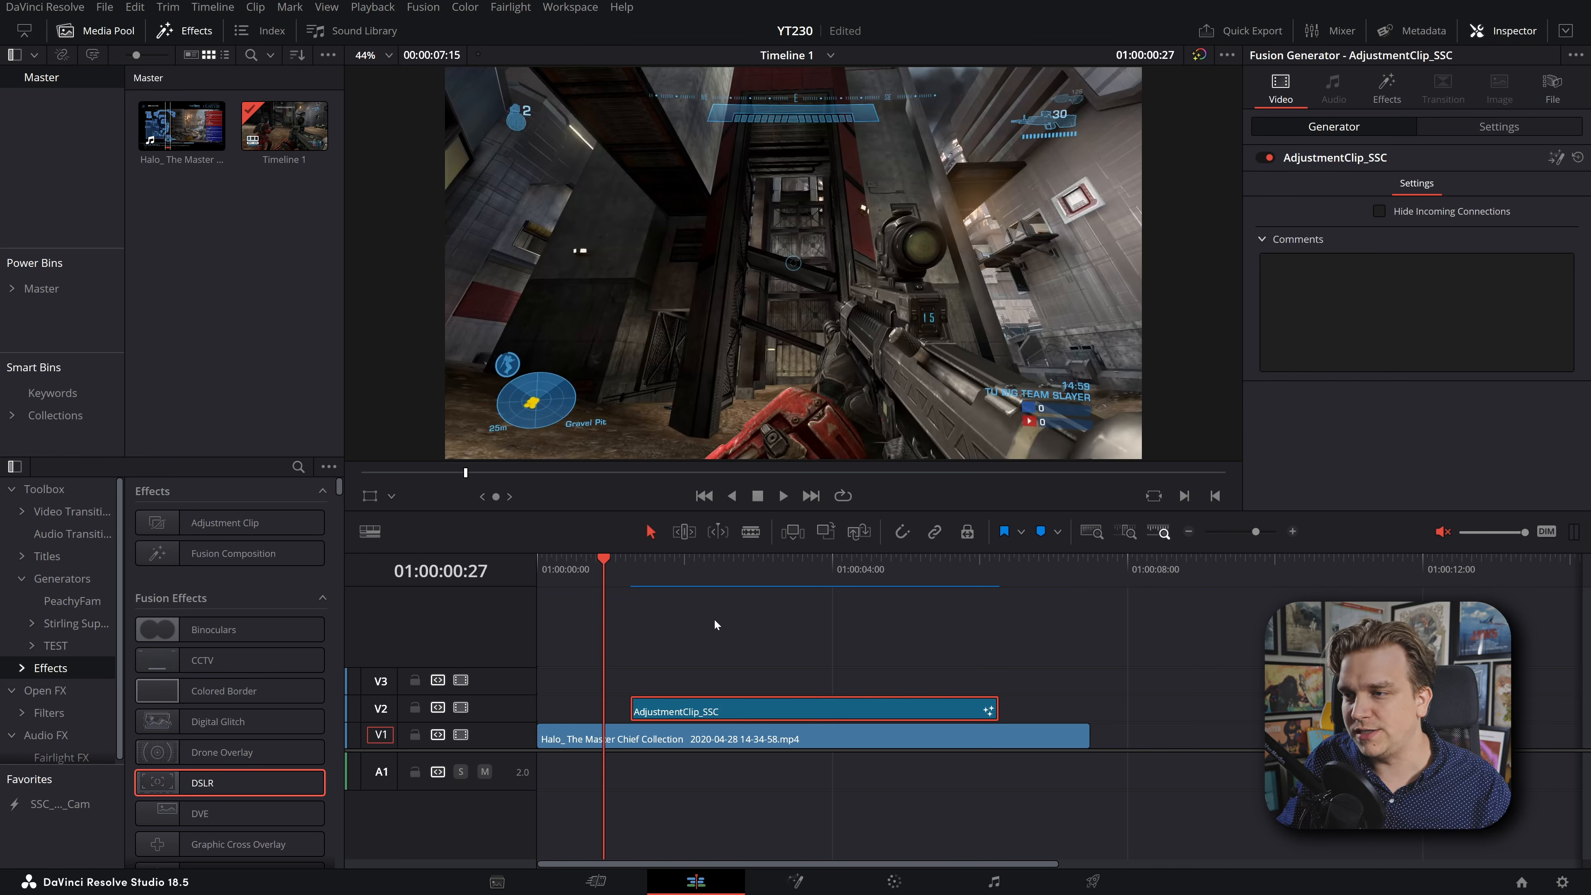
# - Select the Halo gameplay clip on V1 and play it under the binoculars and DSLR overlays
pyautogui.click(713, 558)
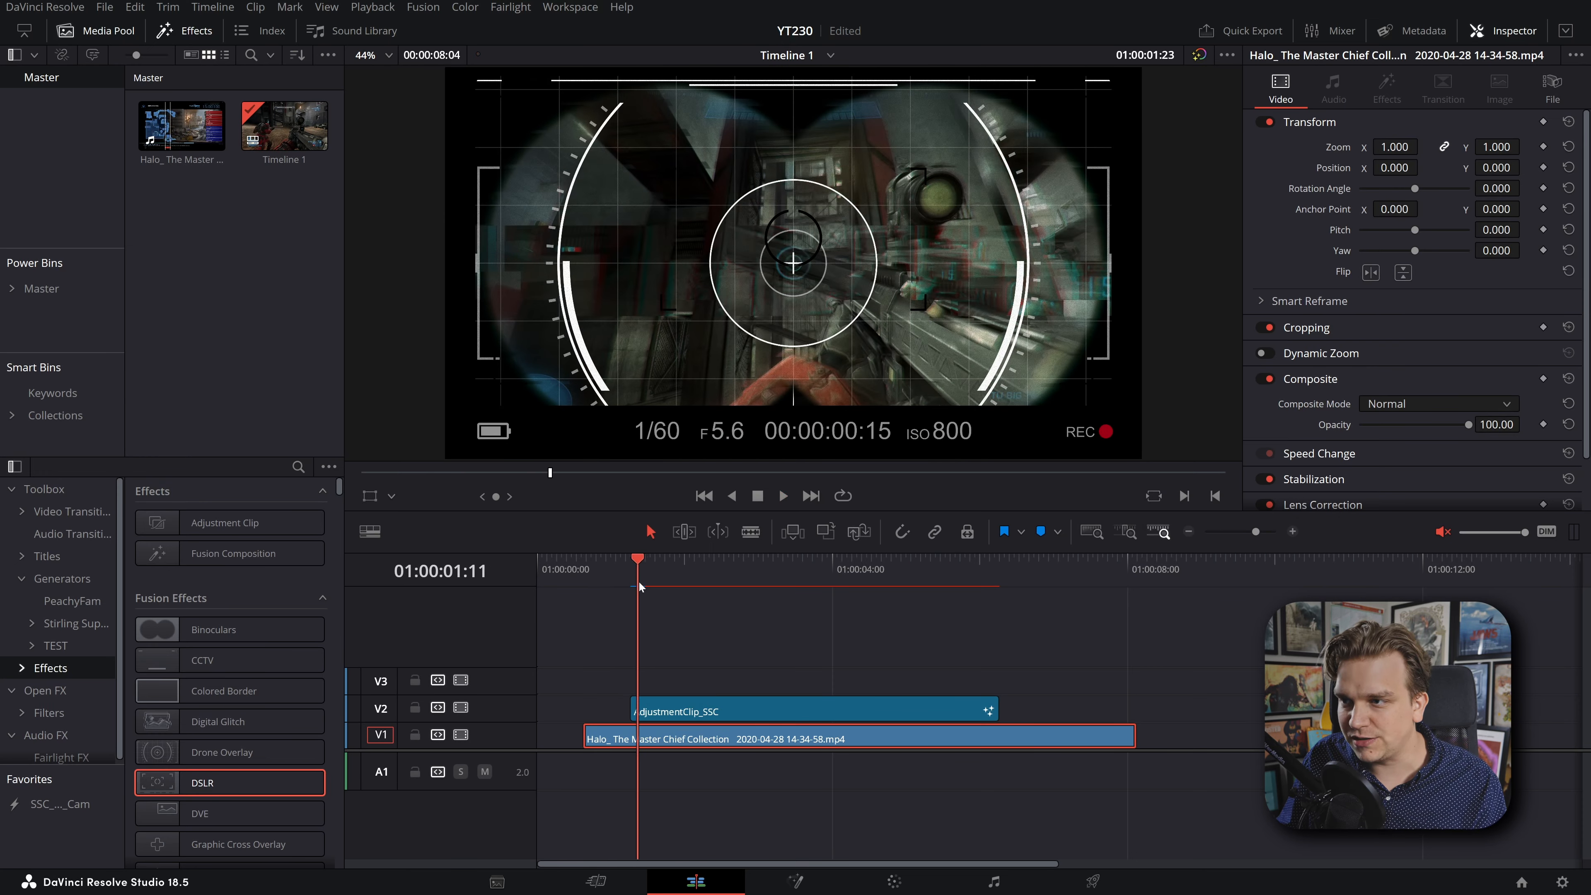
pyautogui.click(781, 495)
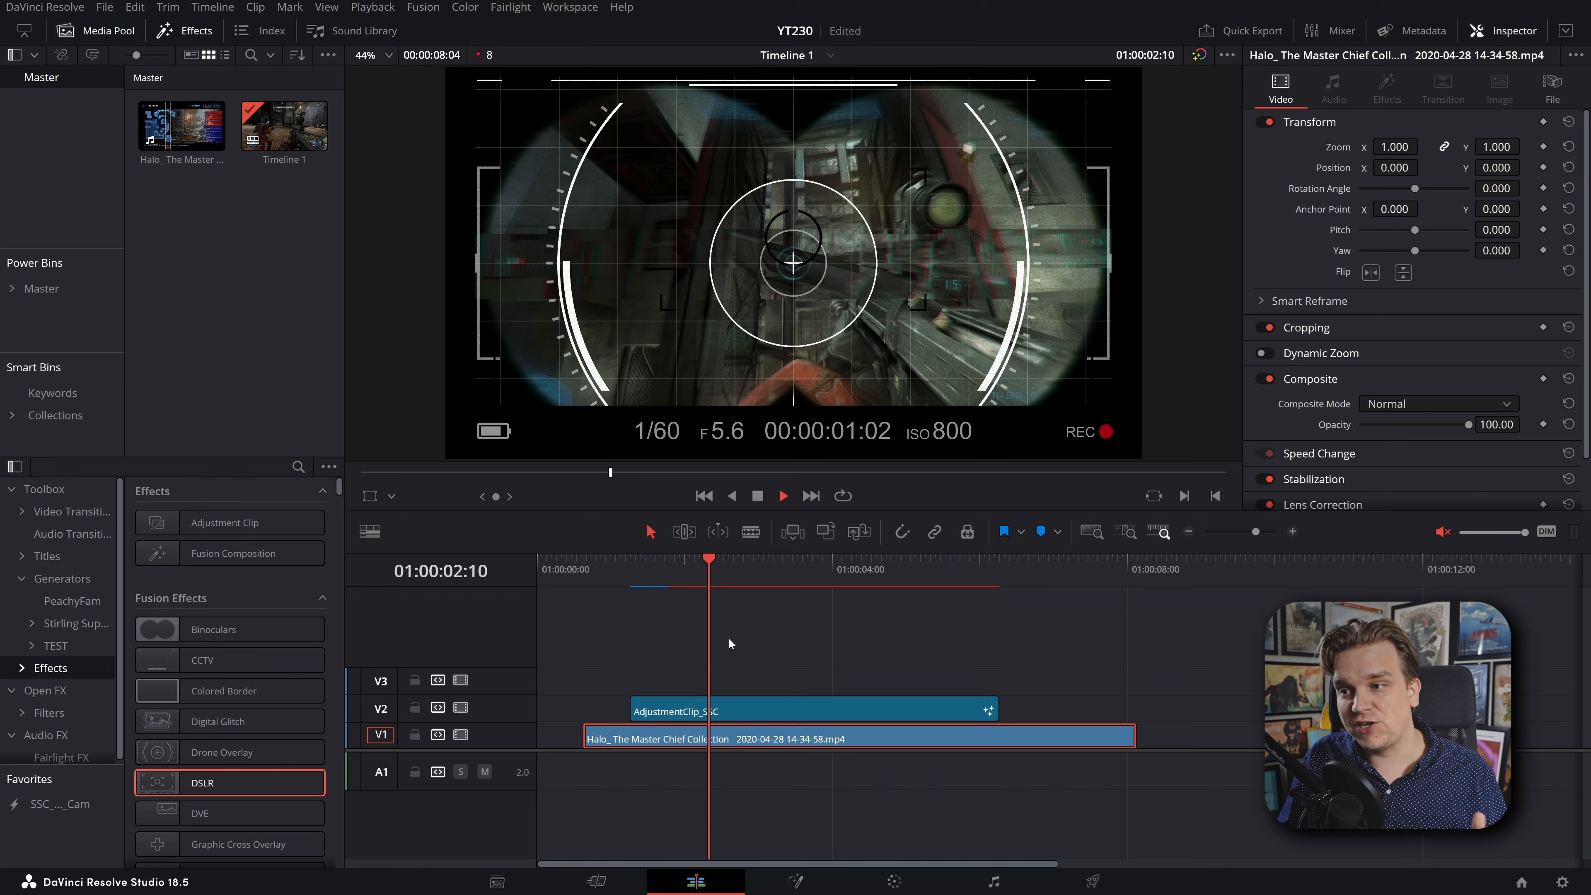